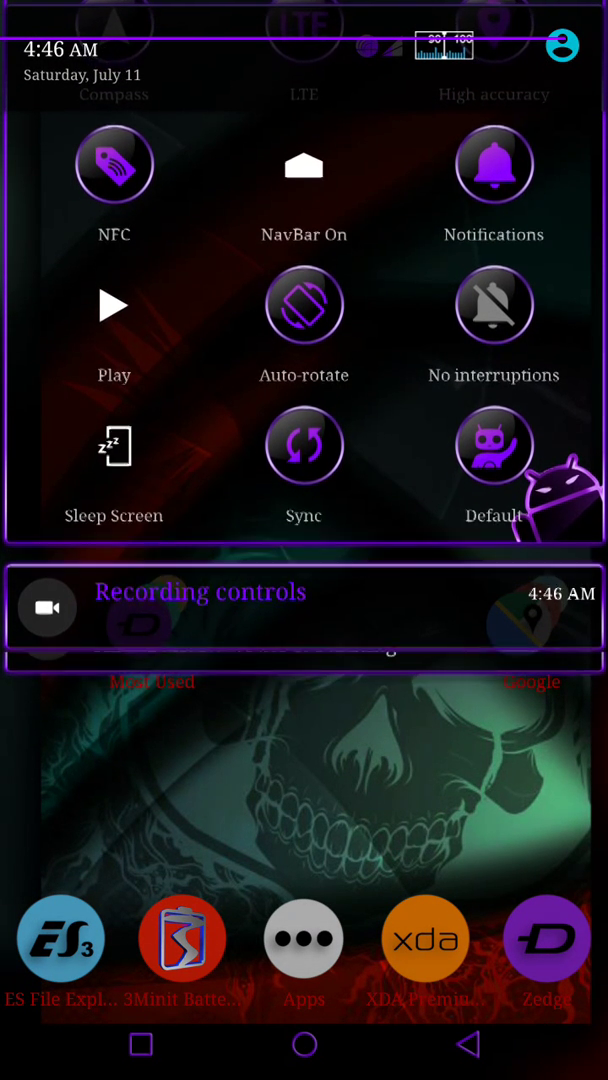
# Step: Expand the quick settings panel to its full tile grid, then dismiss it to the home screen
pyautogui.scroll(-3)
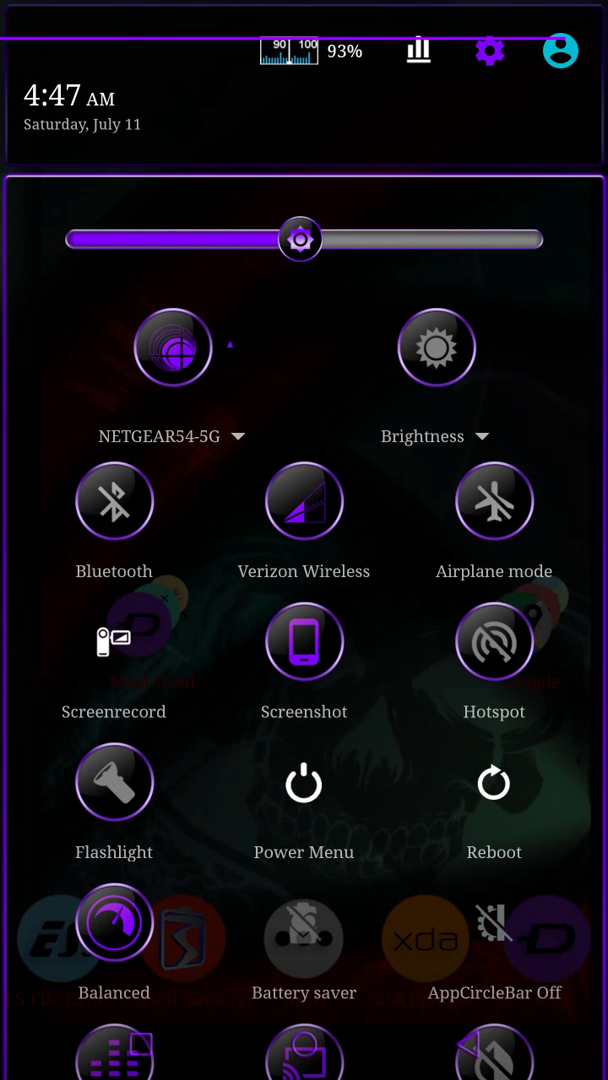
pyautogui.scroll(-3)
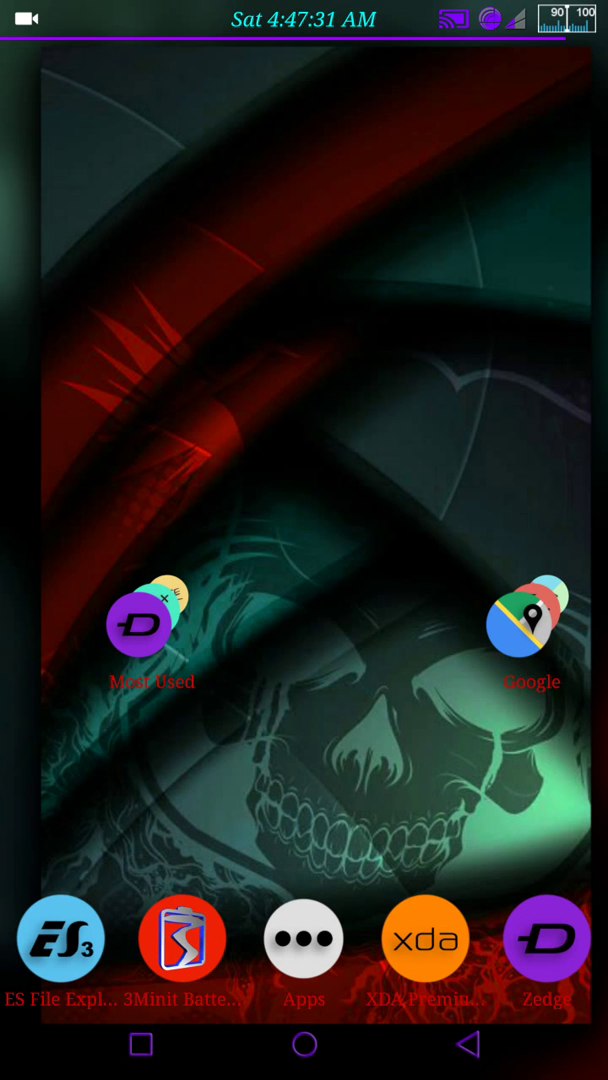
# Step: Search XDA Premium HD for '3minit battery bar mod' and scroll the matching threads
pyautogui.click(425, 938)
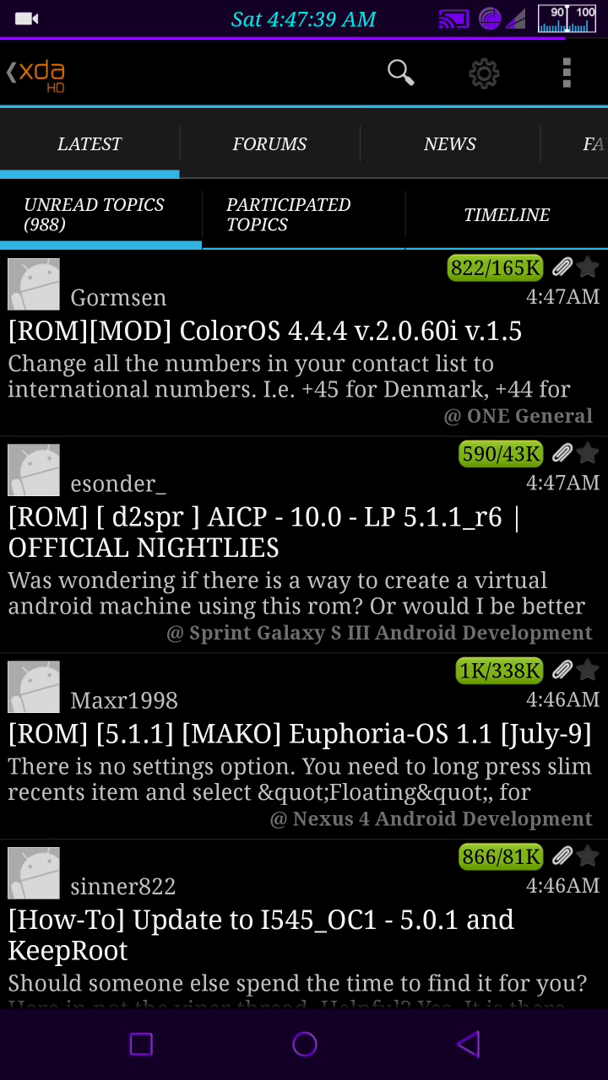
pyautogui.click(400, 74)
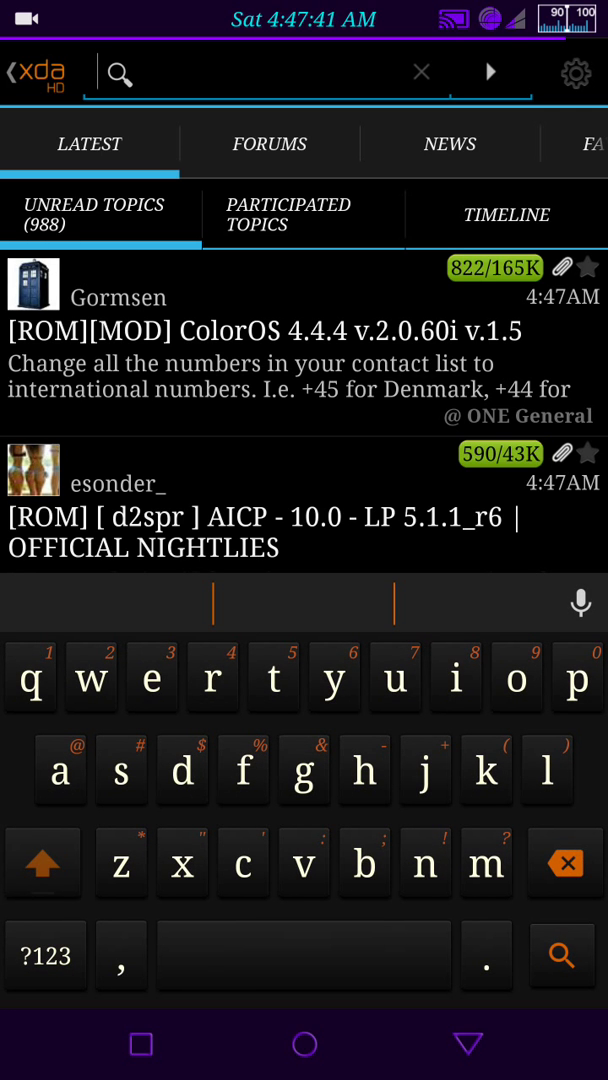
pyautogui.write('3')
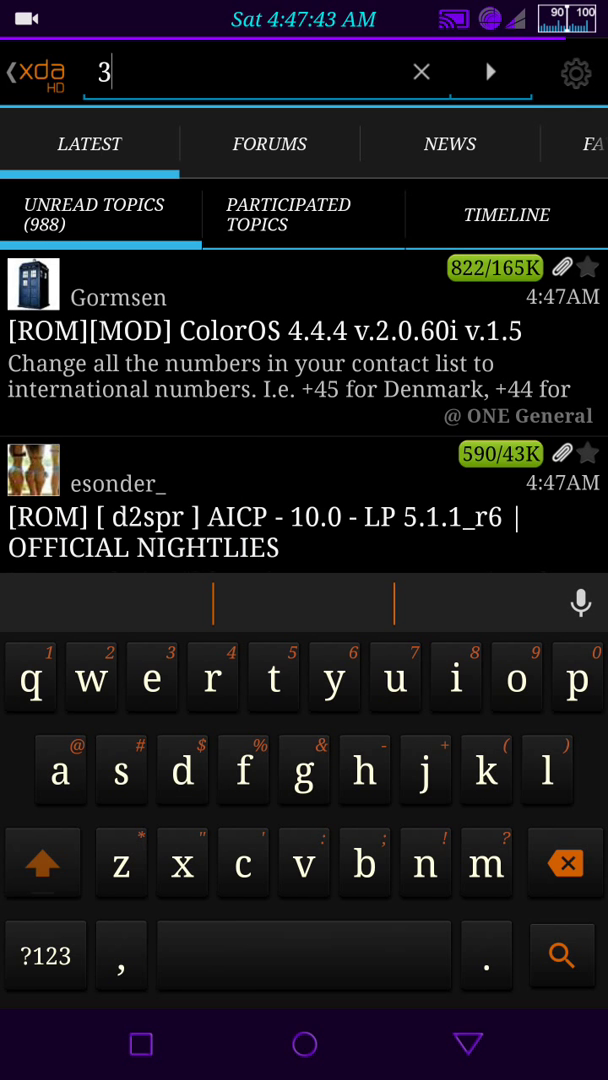
pyautogui.write('mini')
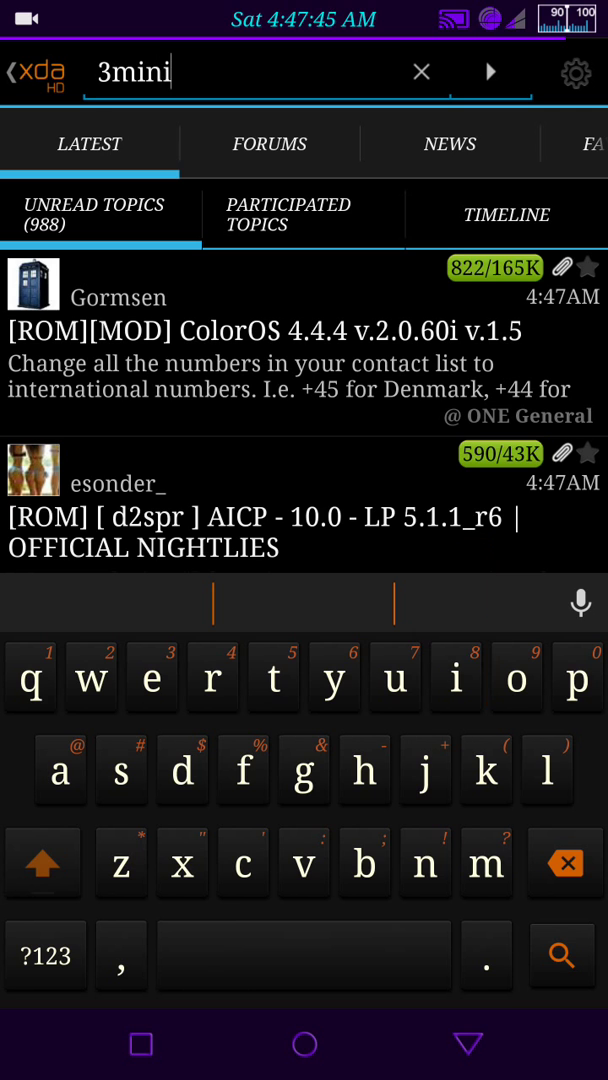
pyautogui.write('t')
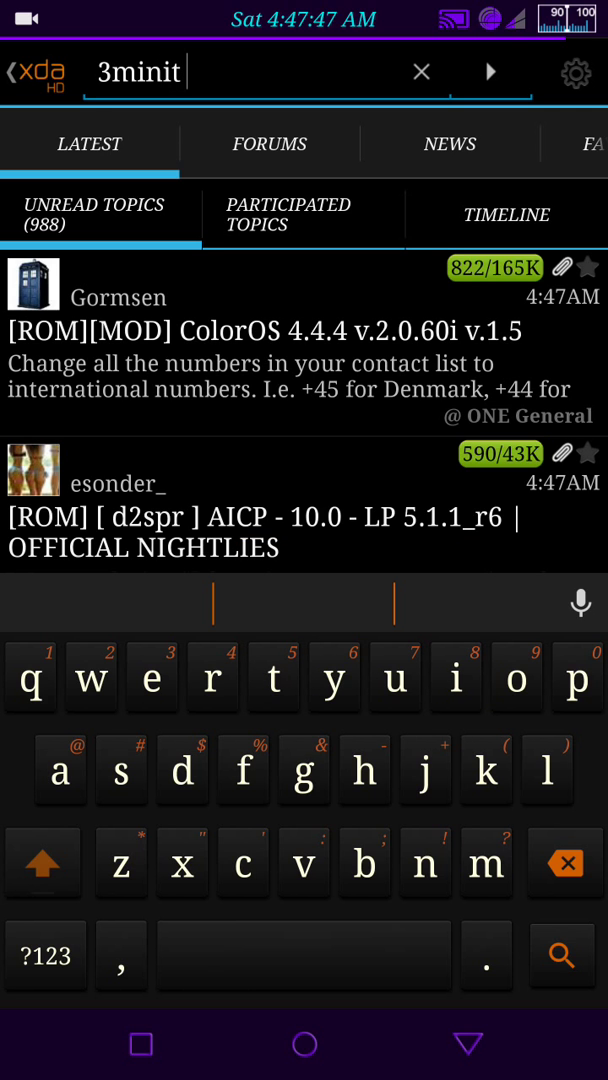
pyautogui.write('batter')
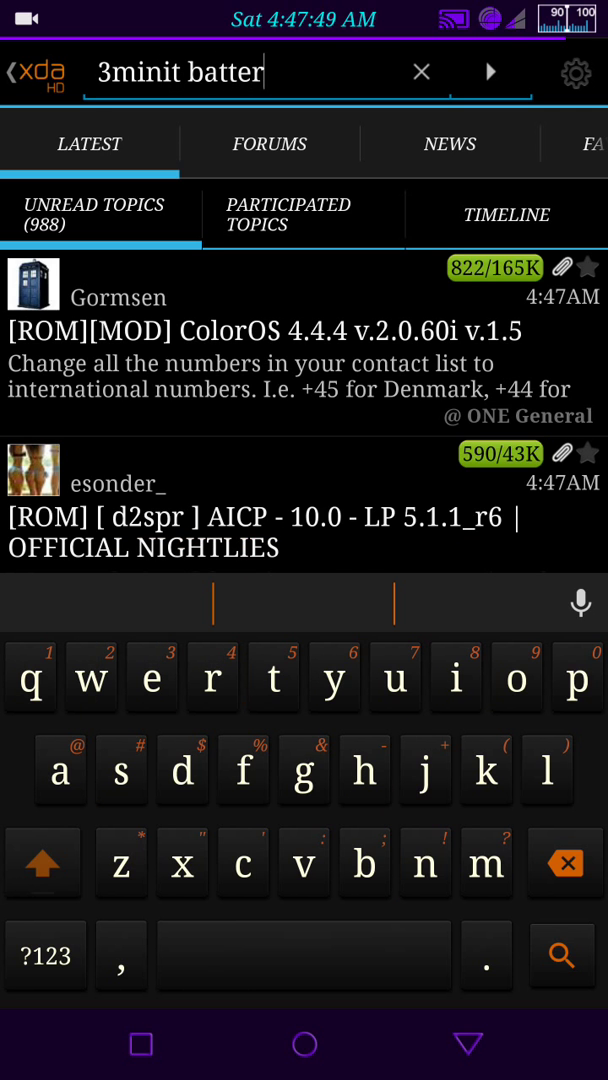
pyautogui.write('y bar')
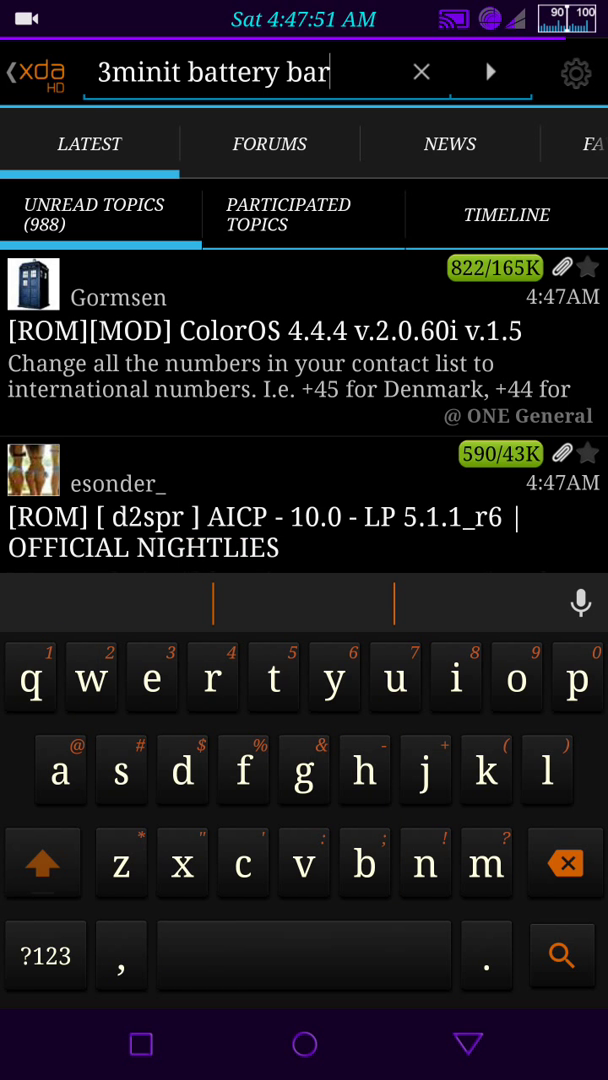
pyautogui.write('mo')
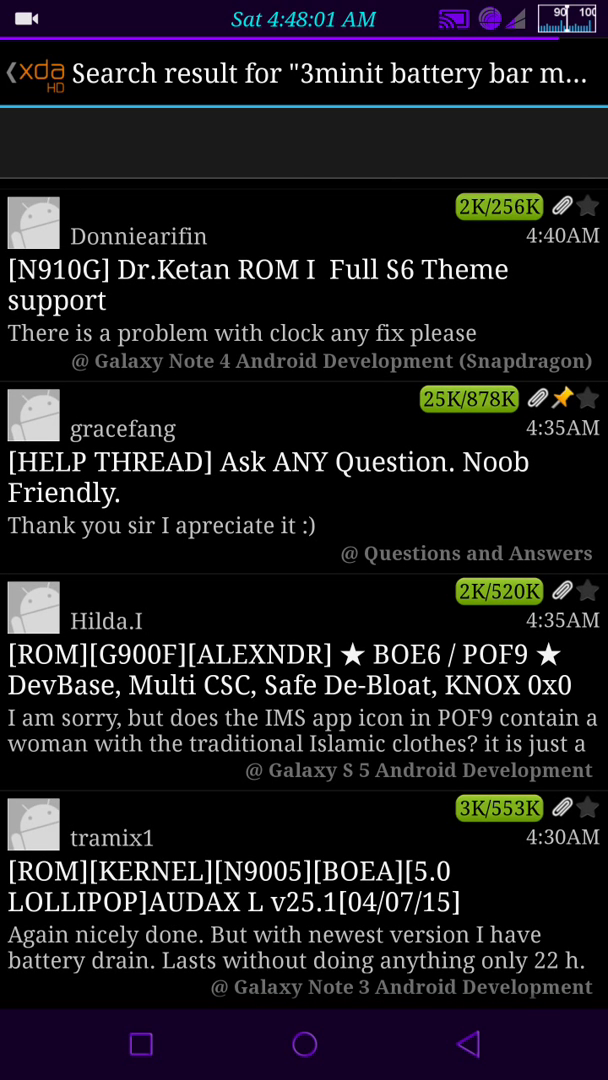
pyautogui.scroll(-3)
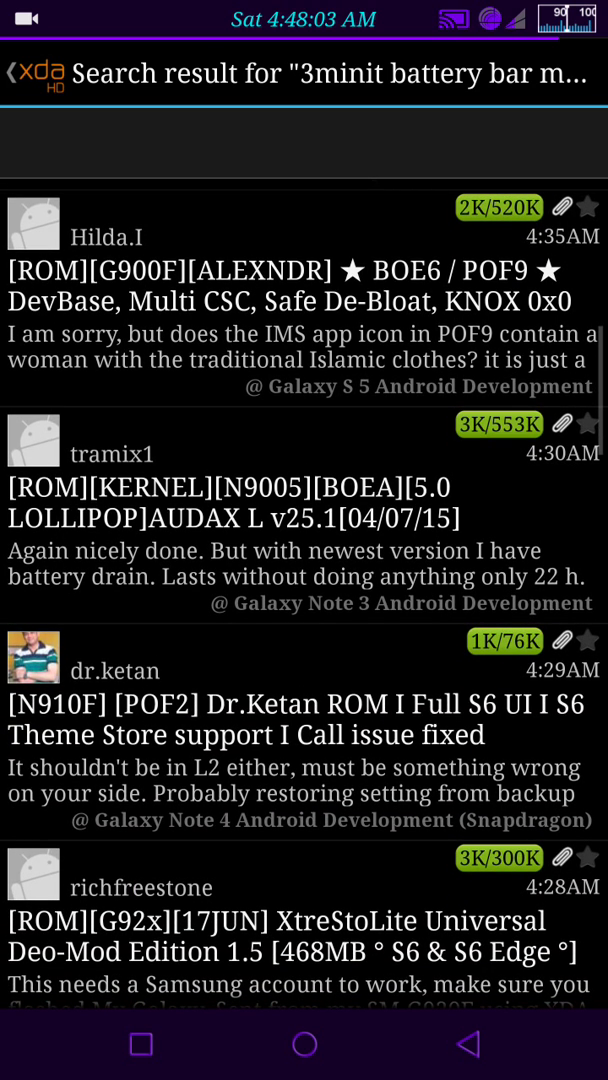
pyautogui.scroll(-3)
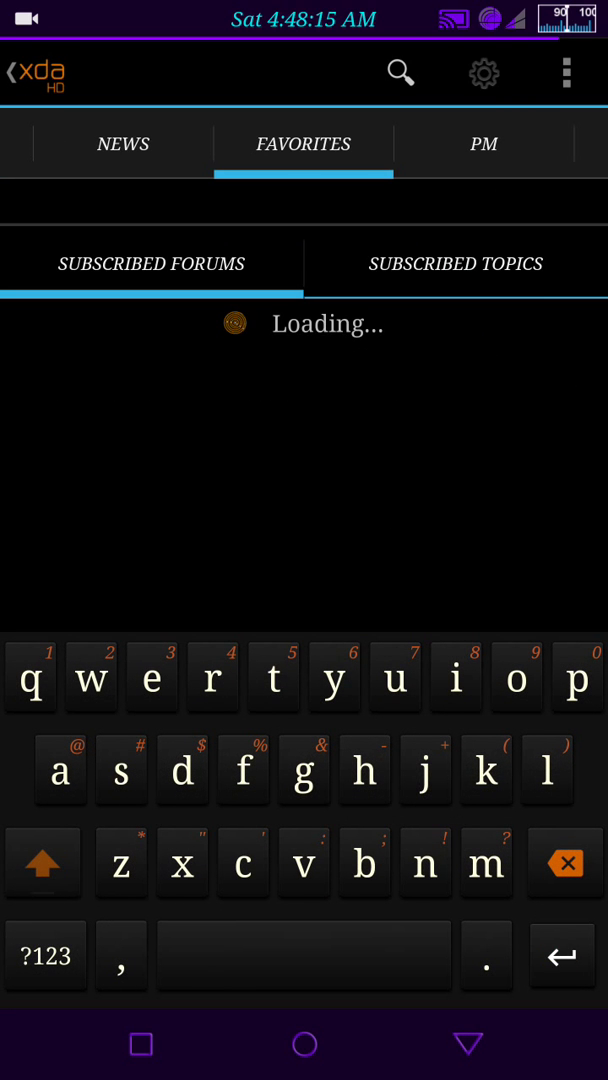
# Step: Open the [MOD] 3Minit Battery thread and read the first post's install steps
pyautogui.click(456, 263)
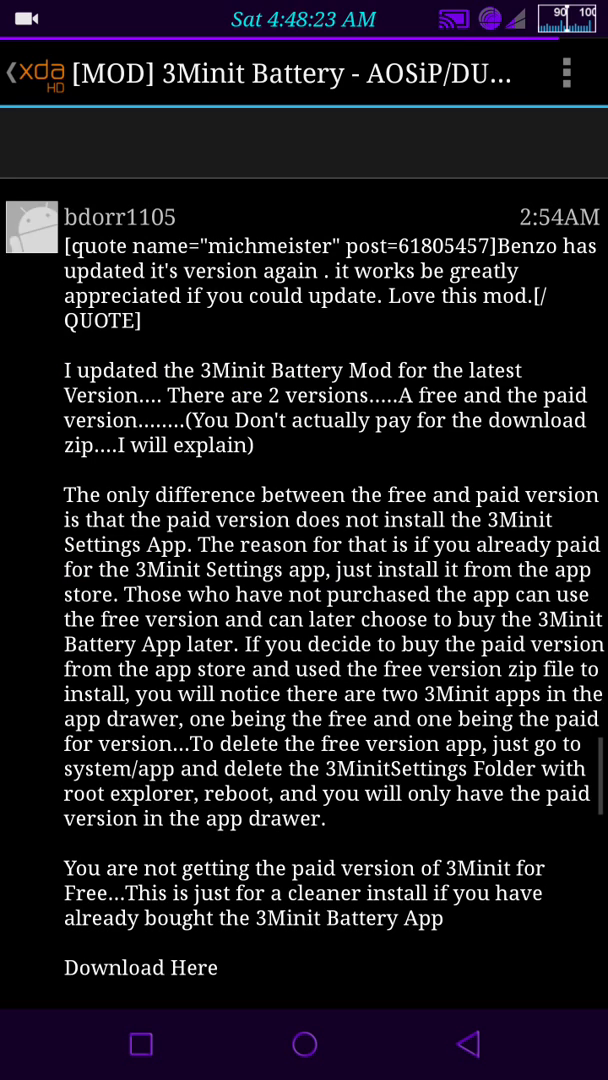
pyautogui.scroll(-3)
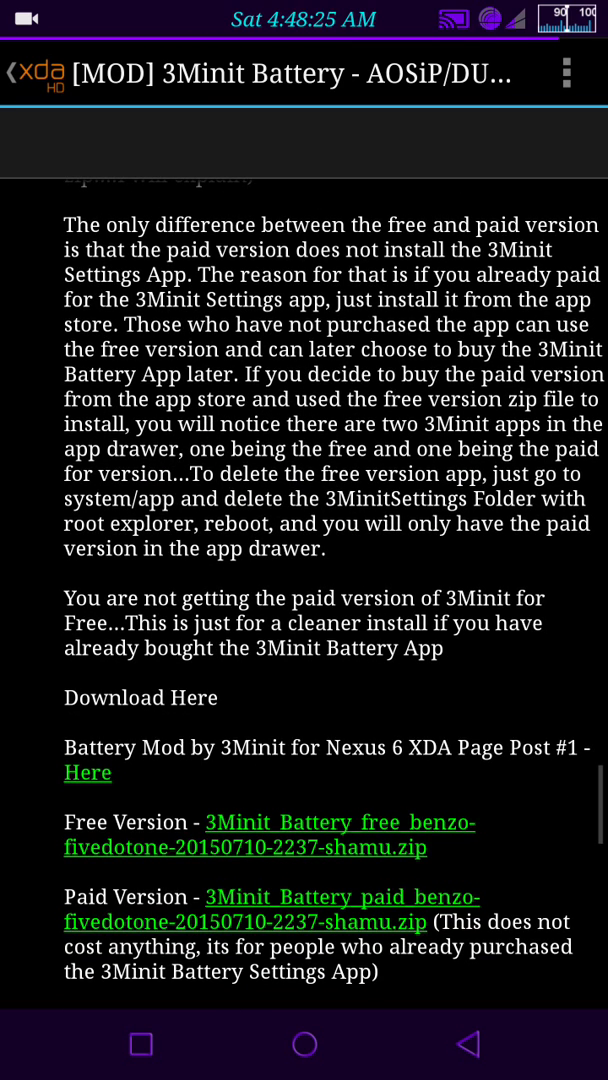
pyautogui.scroll(-3)
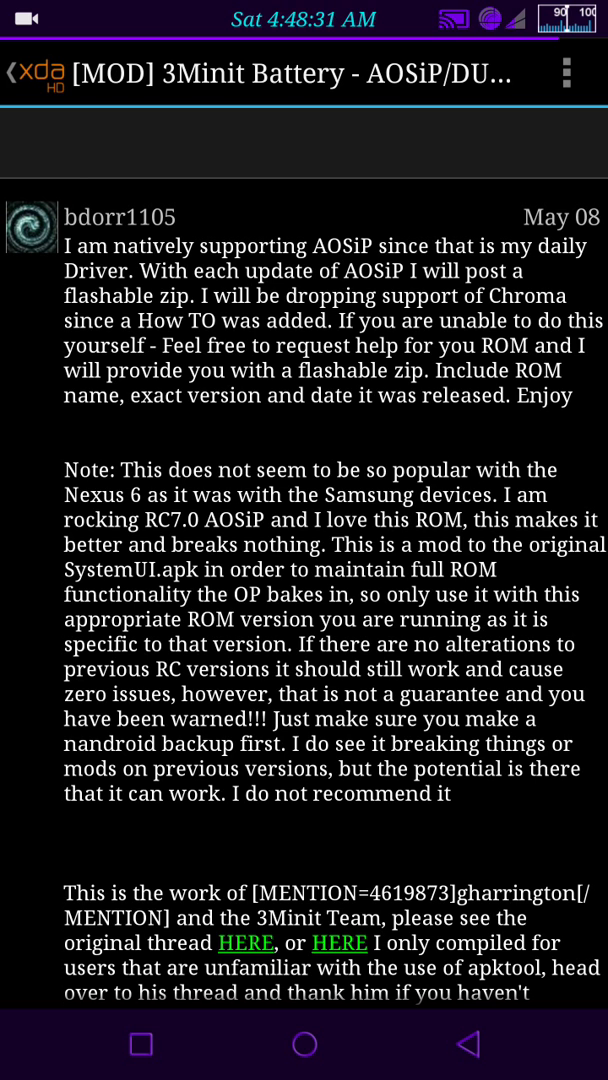
pyautogui.scroll(-3)
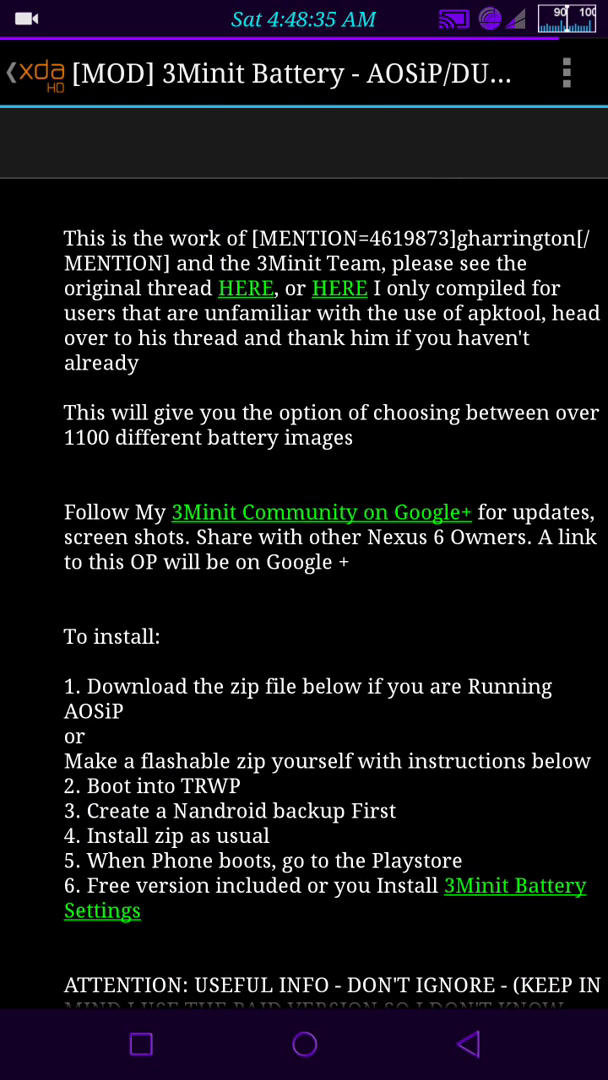
pyautogui.scroll(-3)
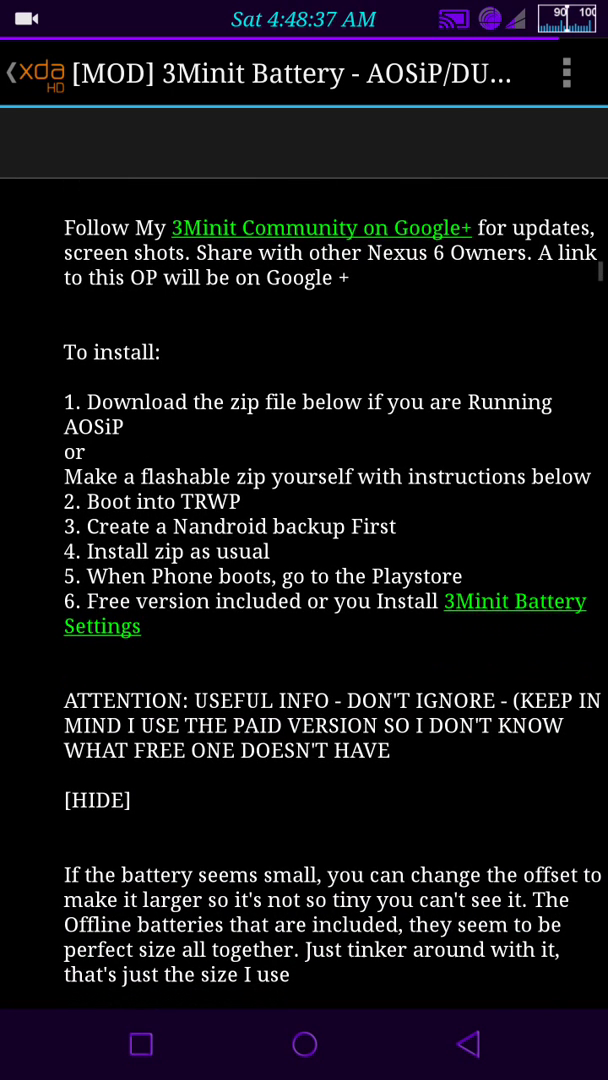
pyautogui.scroll(3)
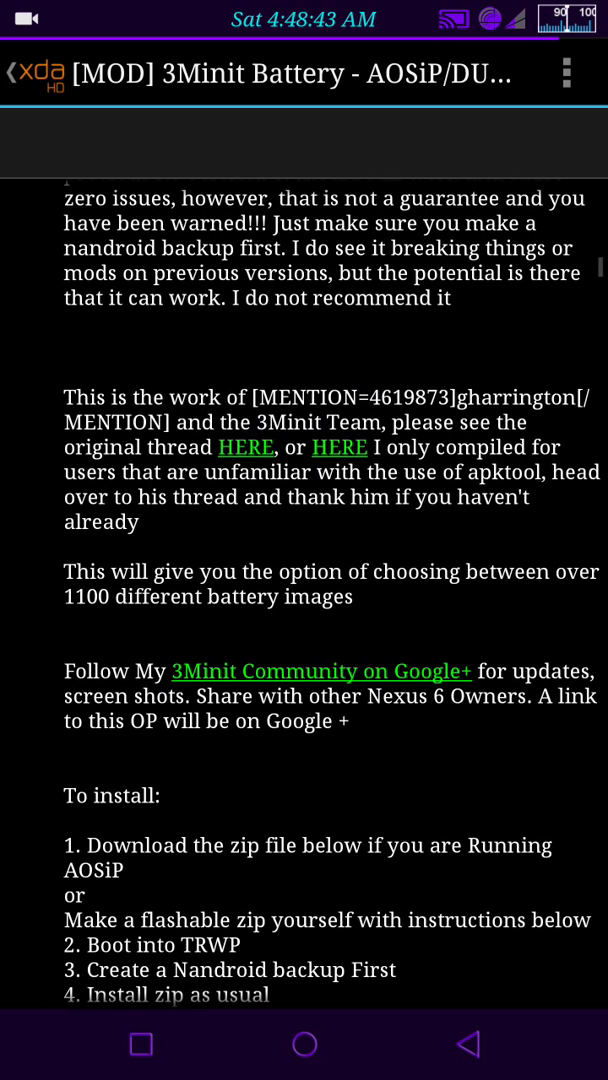
pyautogui.scroll(3)
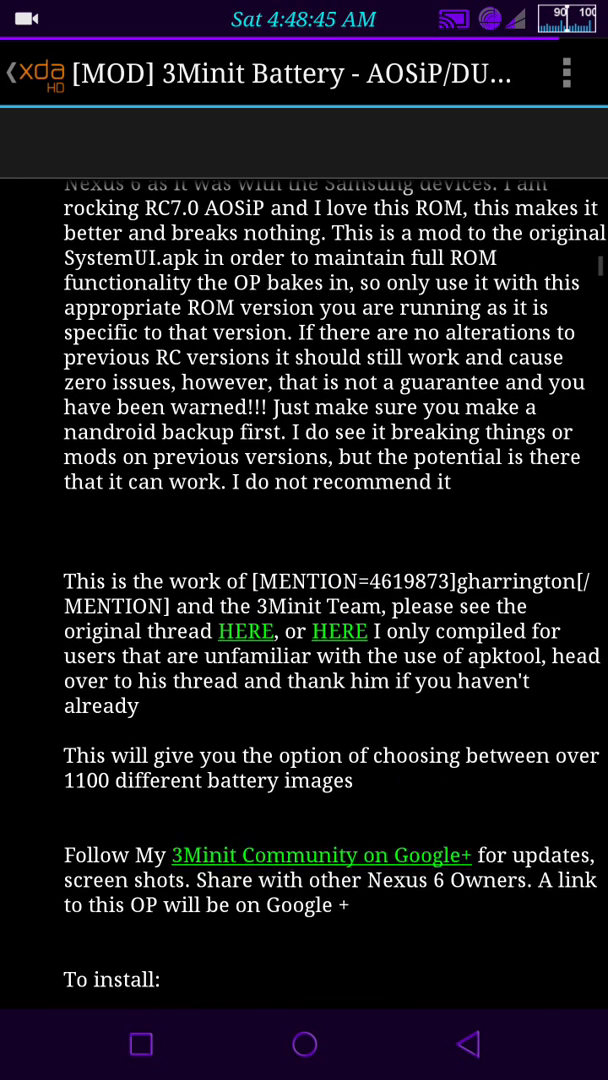
# Step: Continue through the post down to the Download Section and removal instructions
pyautogui.scroll(-3)
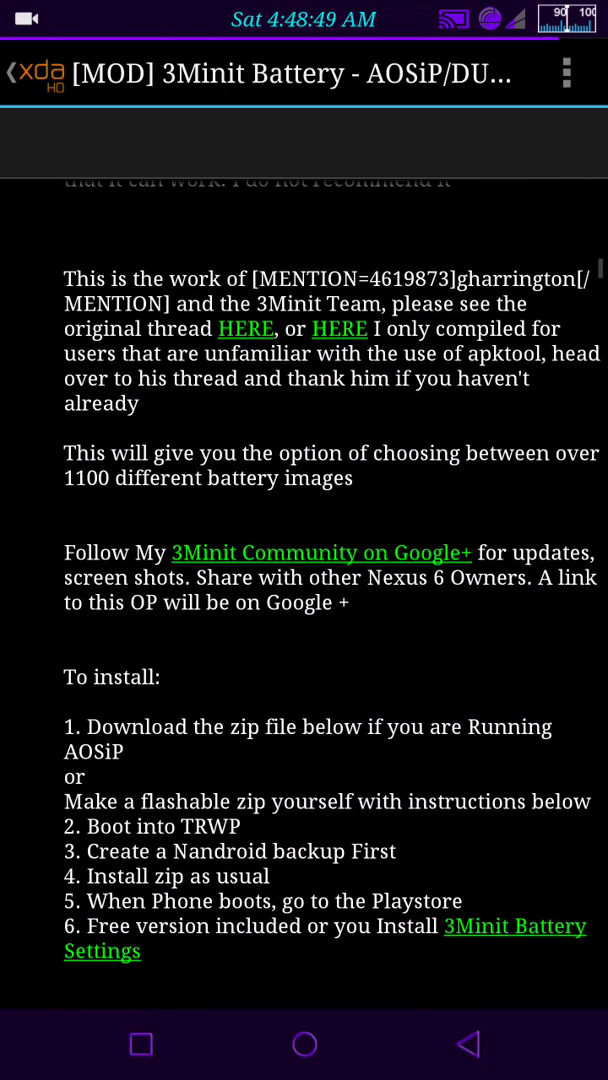
pyautogui.scroll(-3)
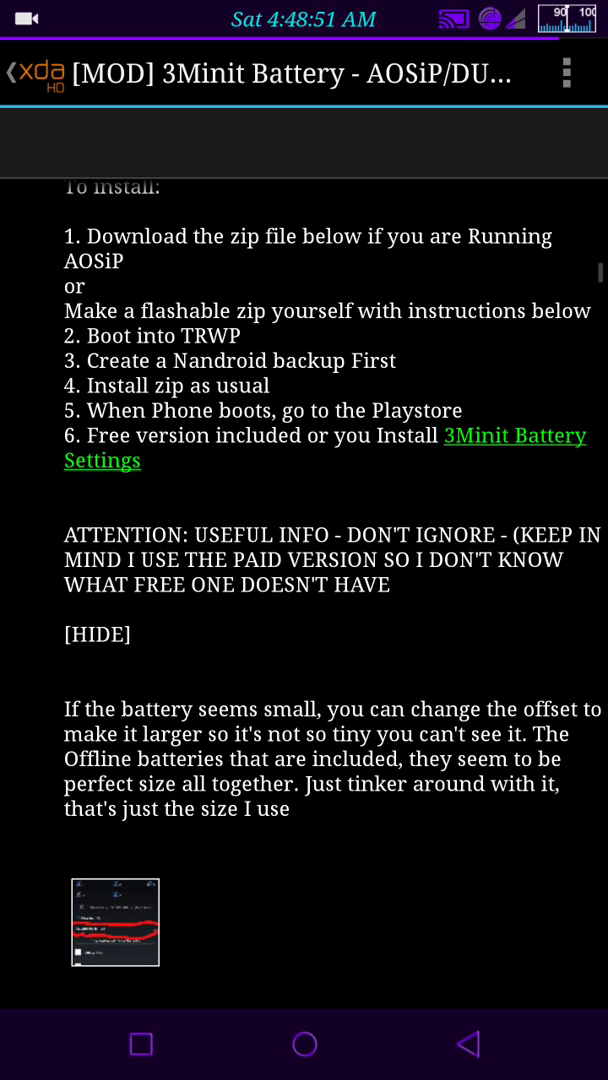
pyautogui.scroll(-3)
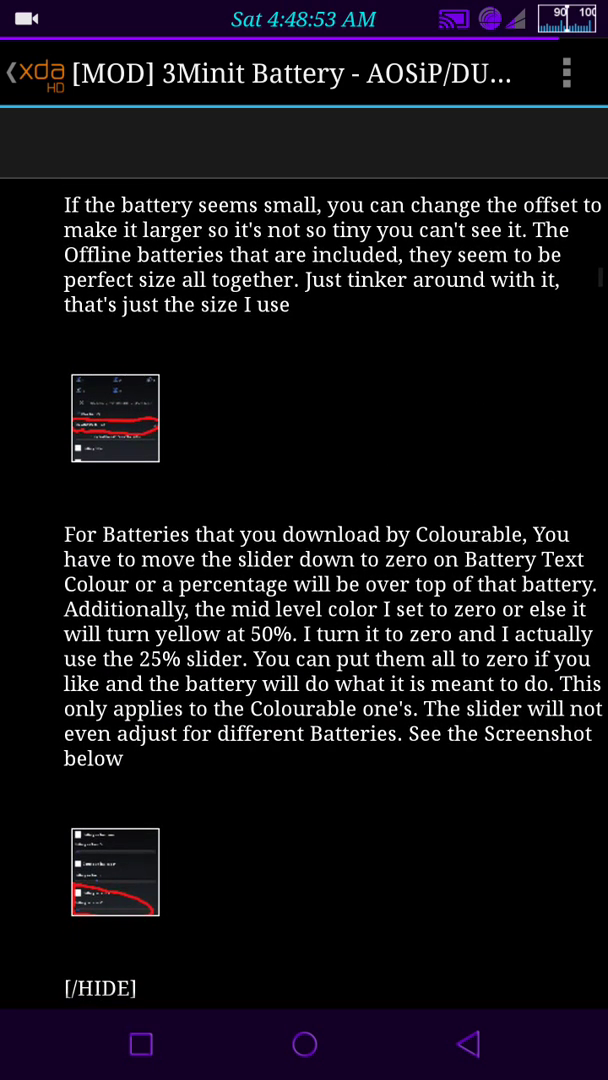
pyautogui.scroll(-3)
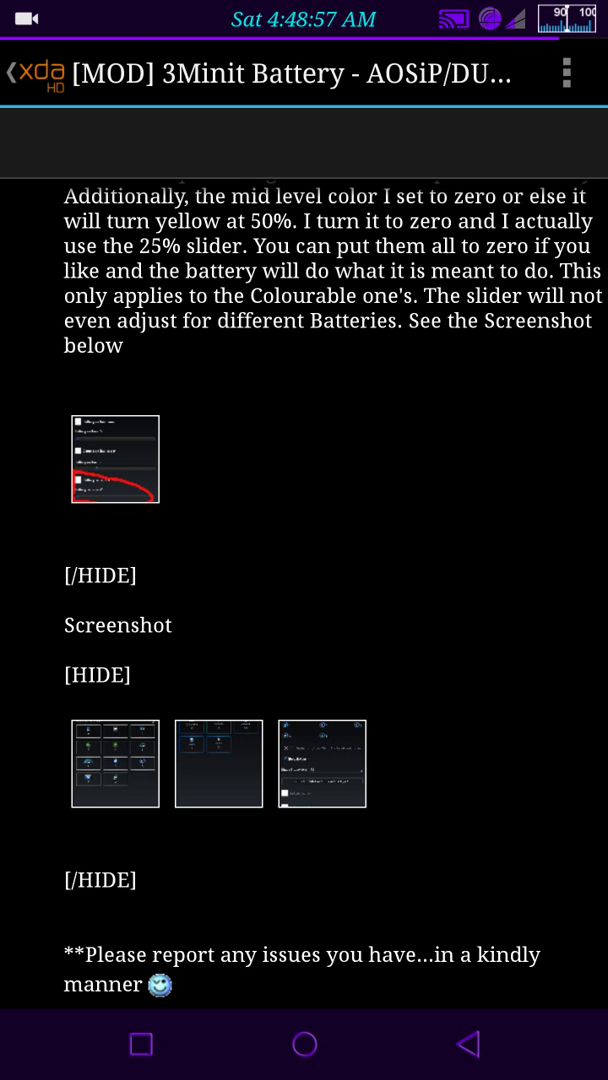
pyautogui.scroll(-3)
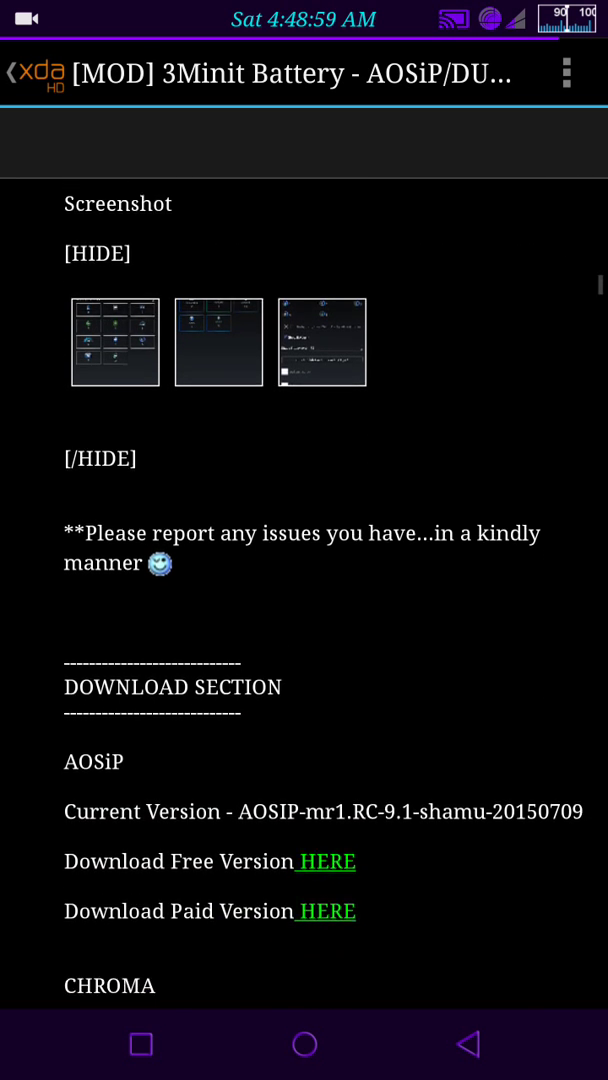
pyautogui.scroll(-3)
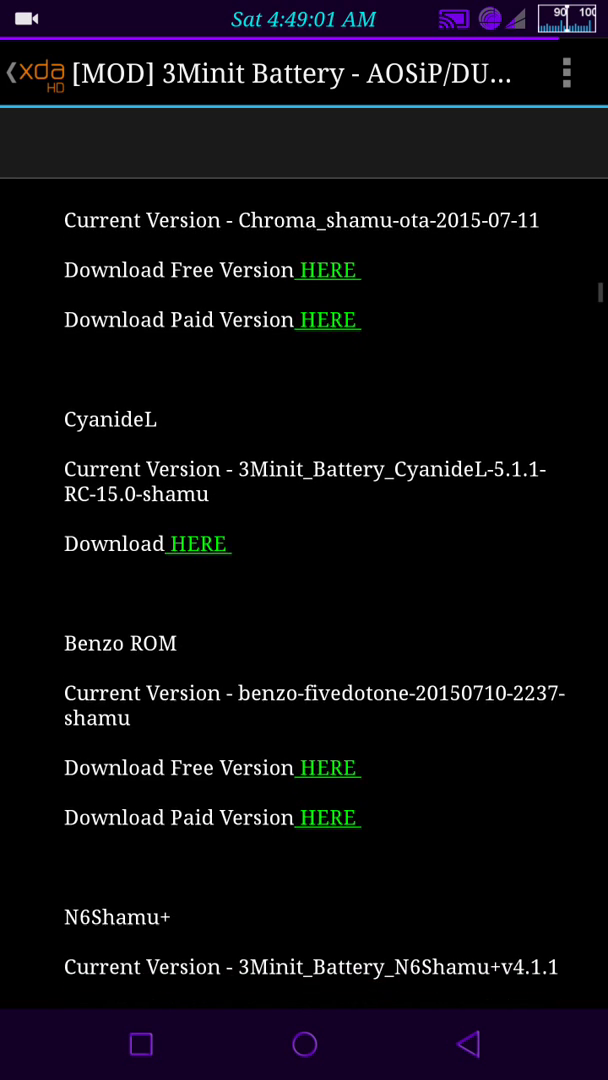
pyautogui.scroll(-3)
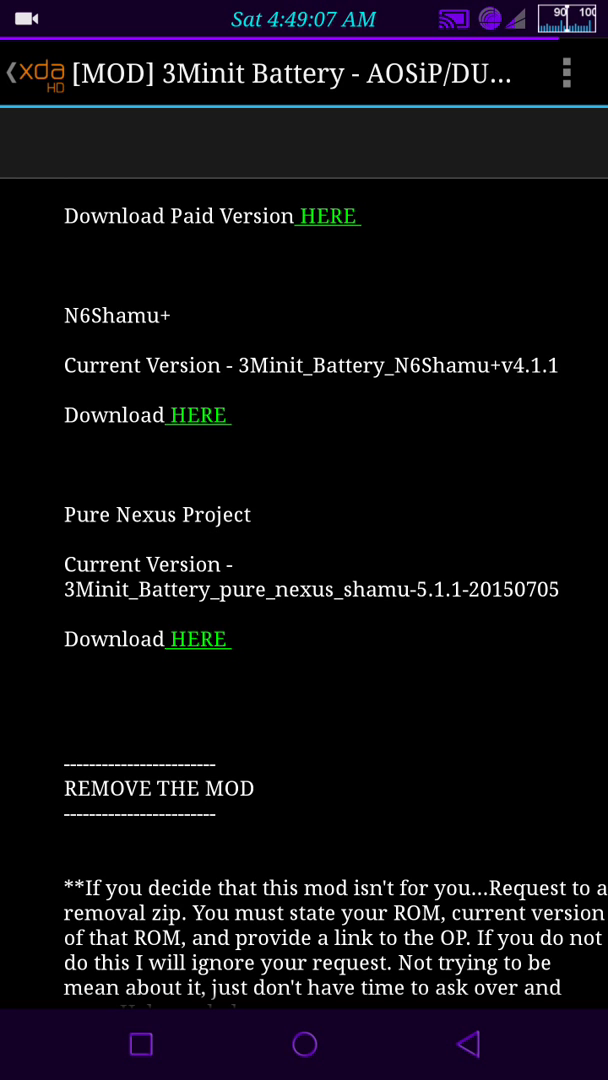
# Step: Go to the home screen and launch 3Minit Battery Settings from the dock
pyautogui.click(304, 1044)
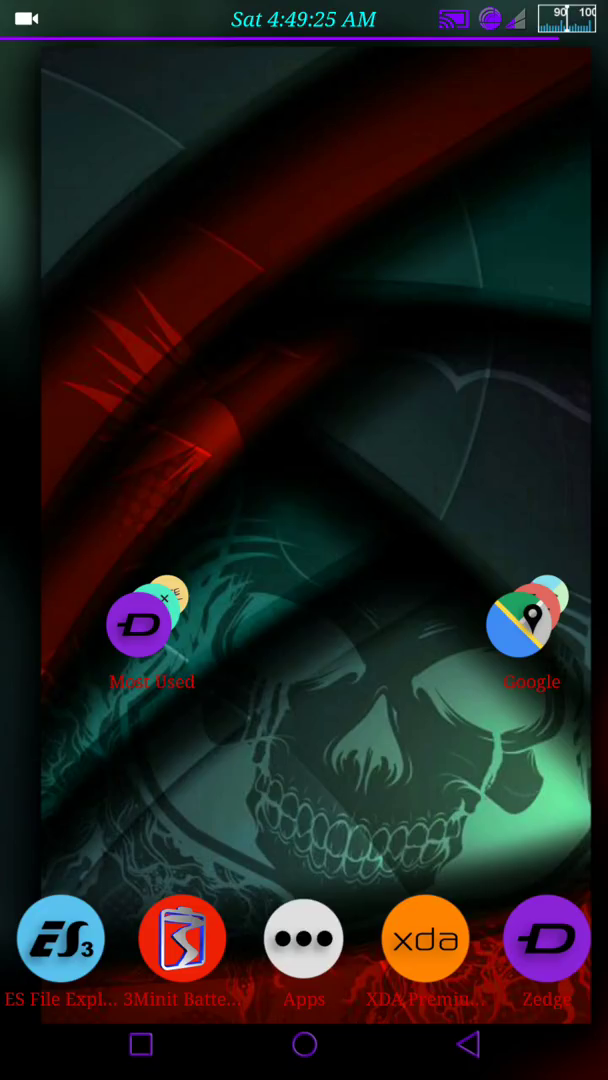
pyautogui.click(182, 938)
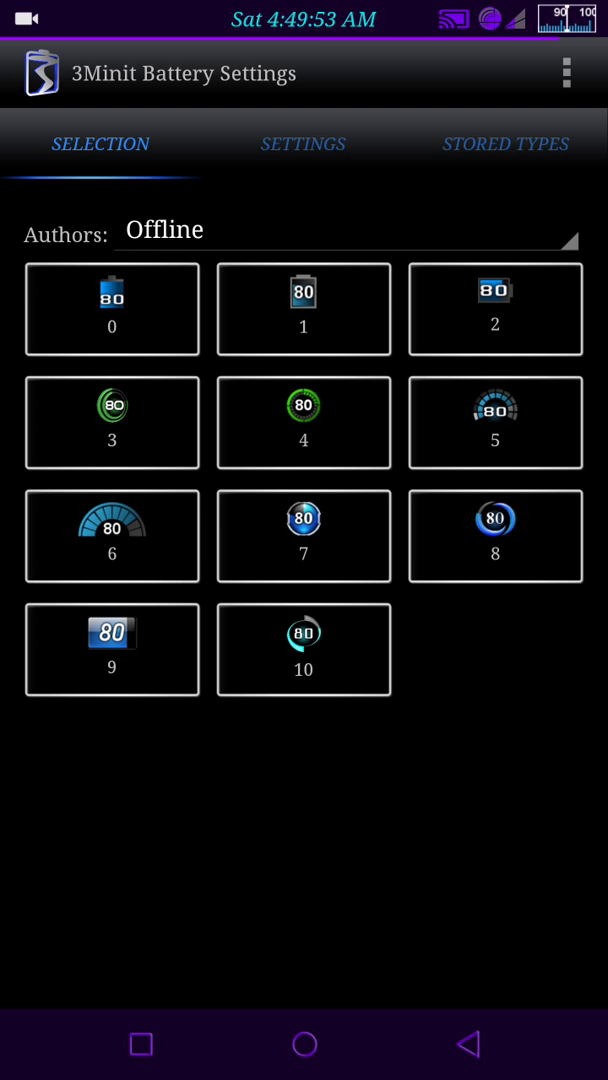
# Step: Browse the Colourable battery icons, then the XKROME author's icons, from the Authors list
pyautogui.click(345, 231)
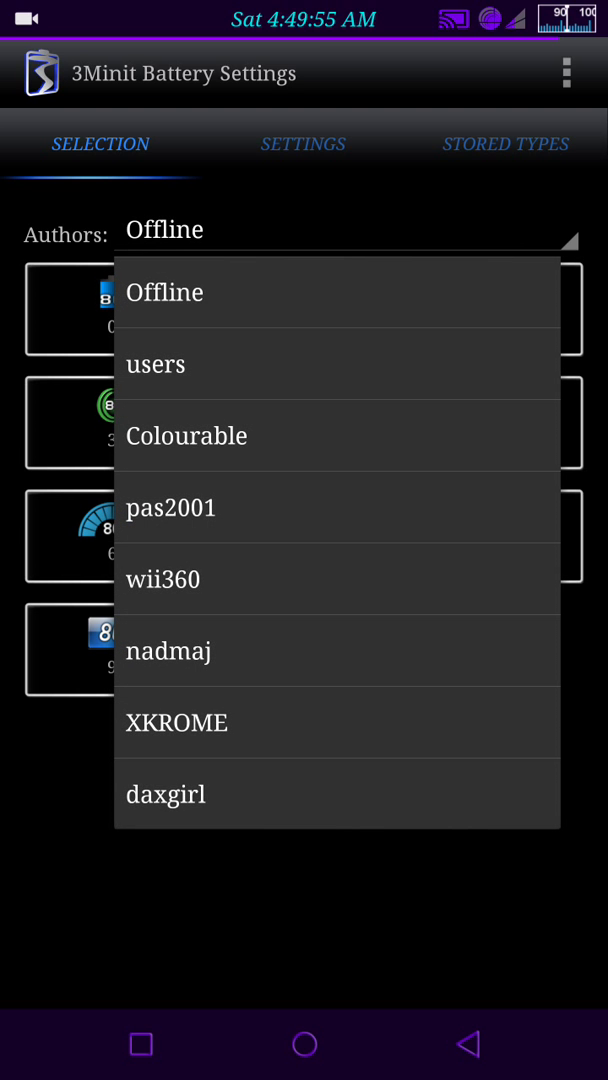
pyautogui.click(166, 793)
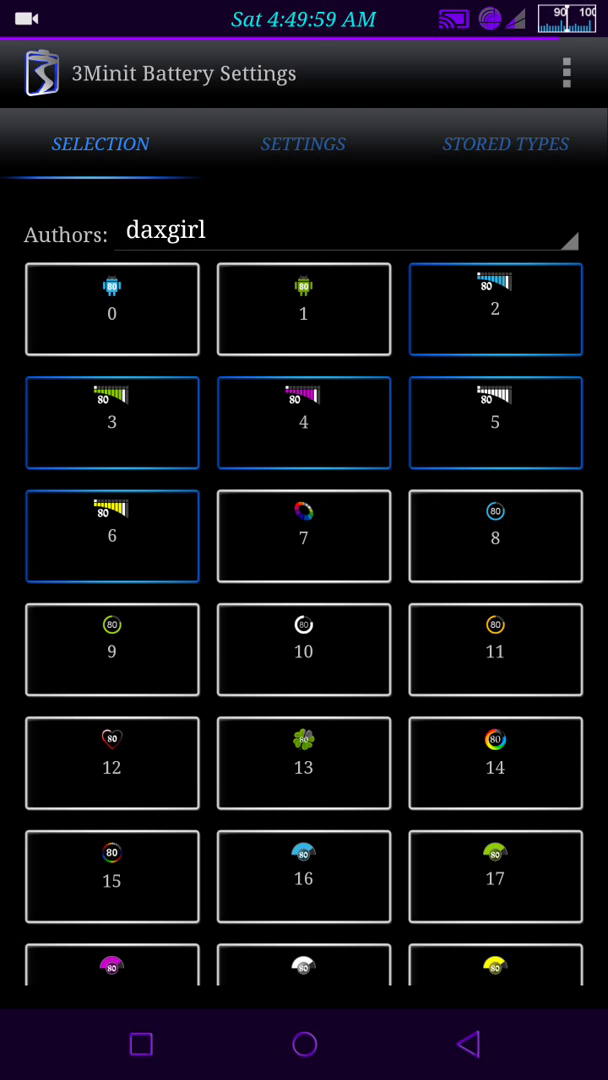
pyautogui.scroll(-3)
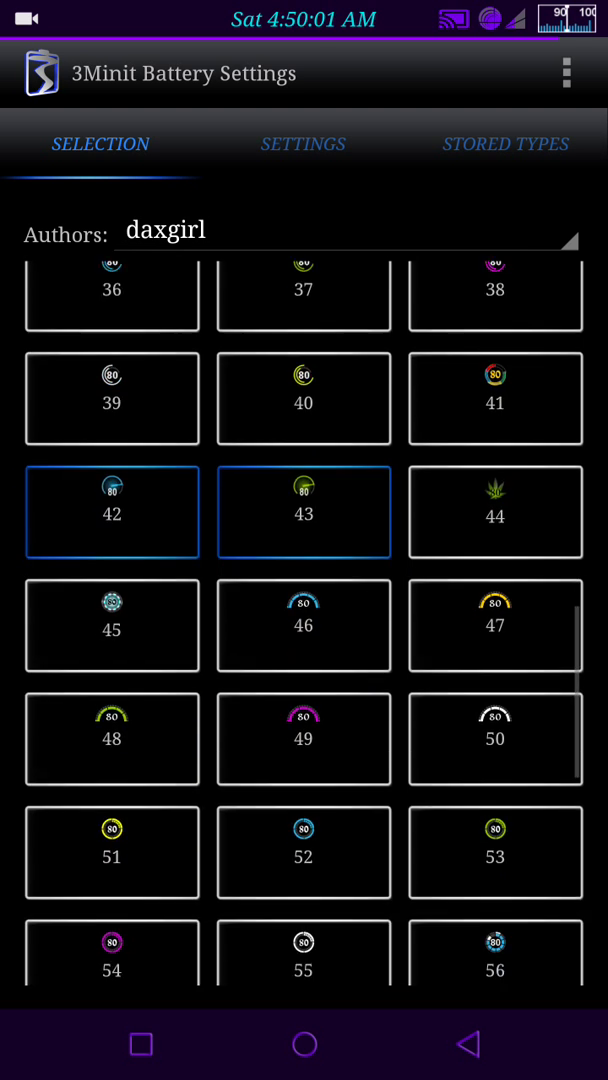
pyautogui.scroll(-3)
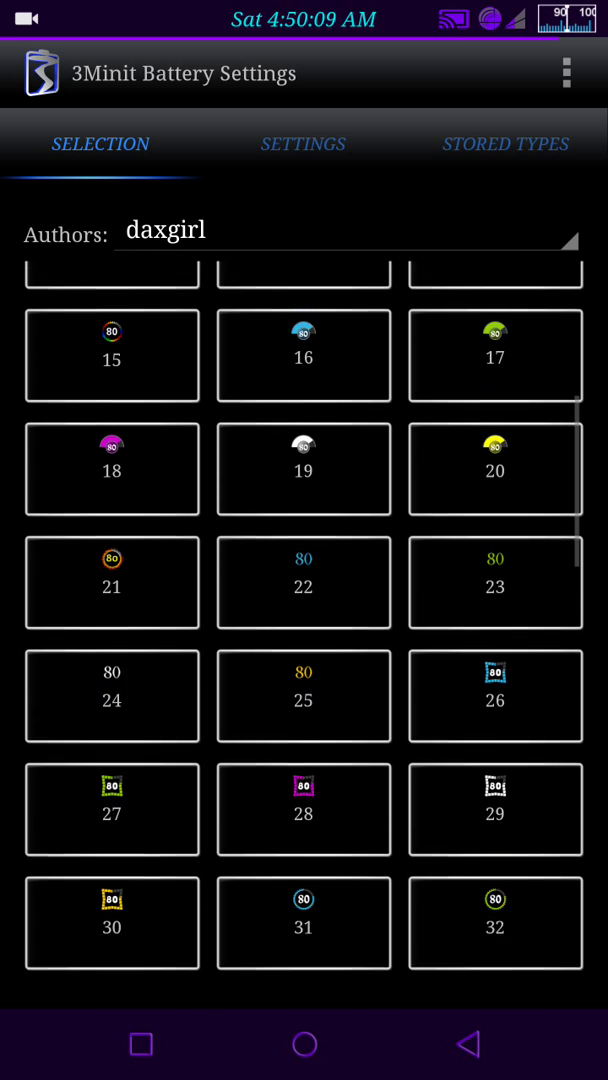
pyautogui.scroll(3)
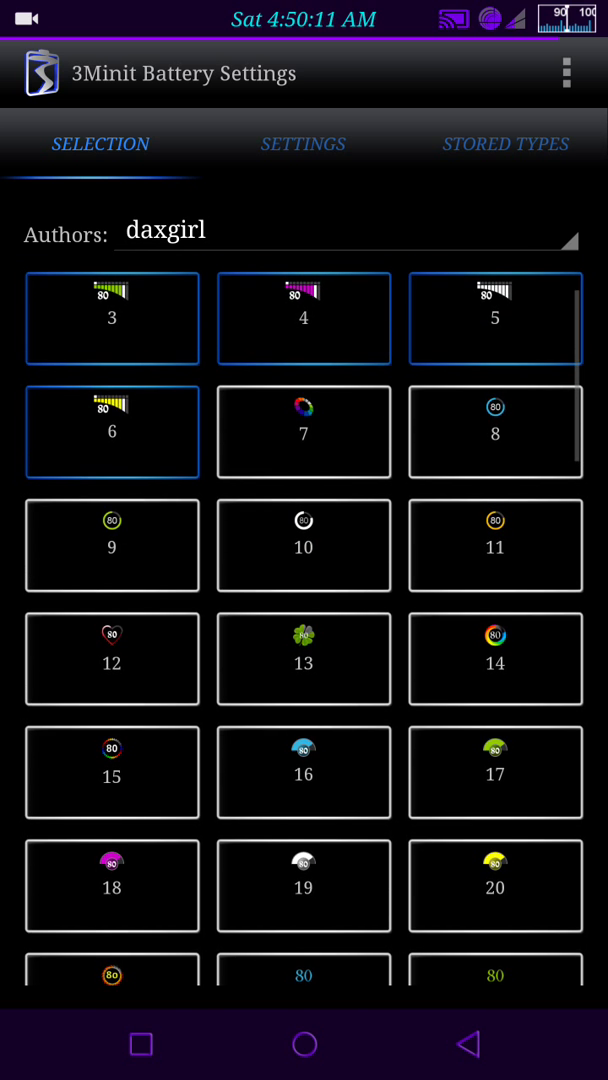
pyautogui.scroll(-3)
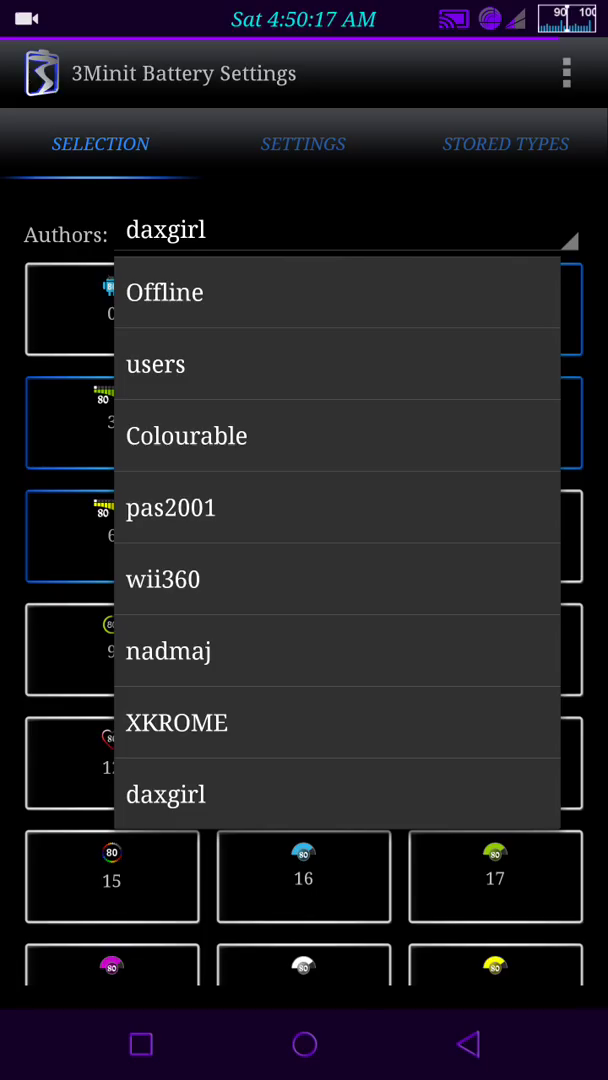
pyautogui.click(176, 722)
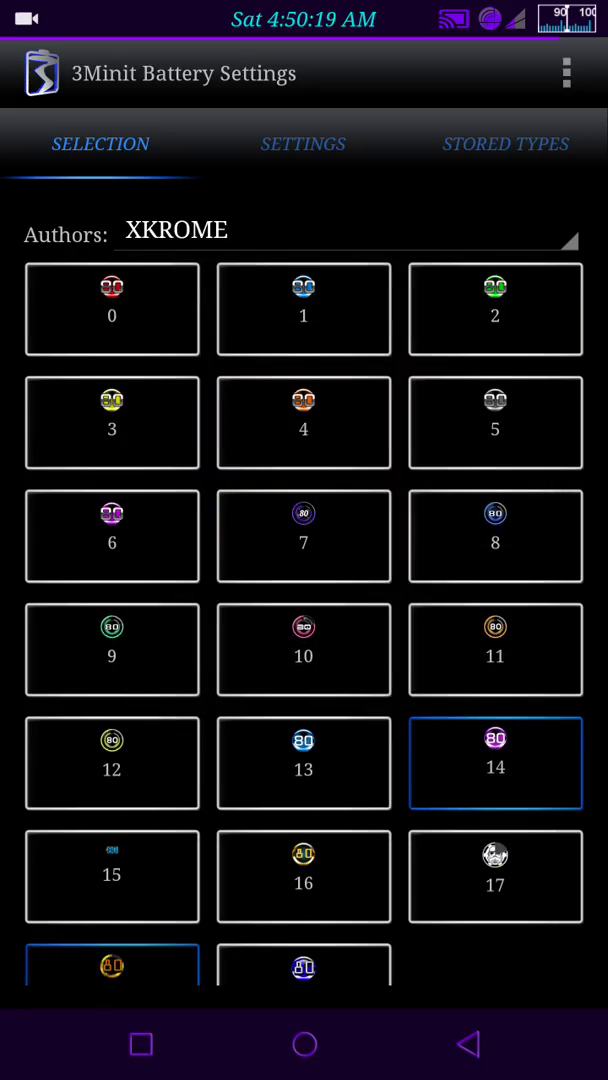
pyautogui.scroll(-3)
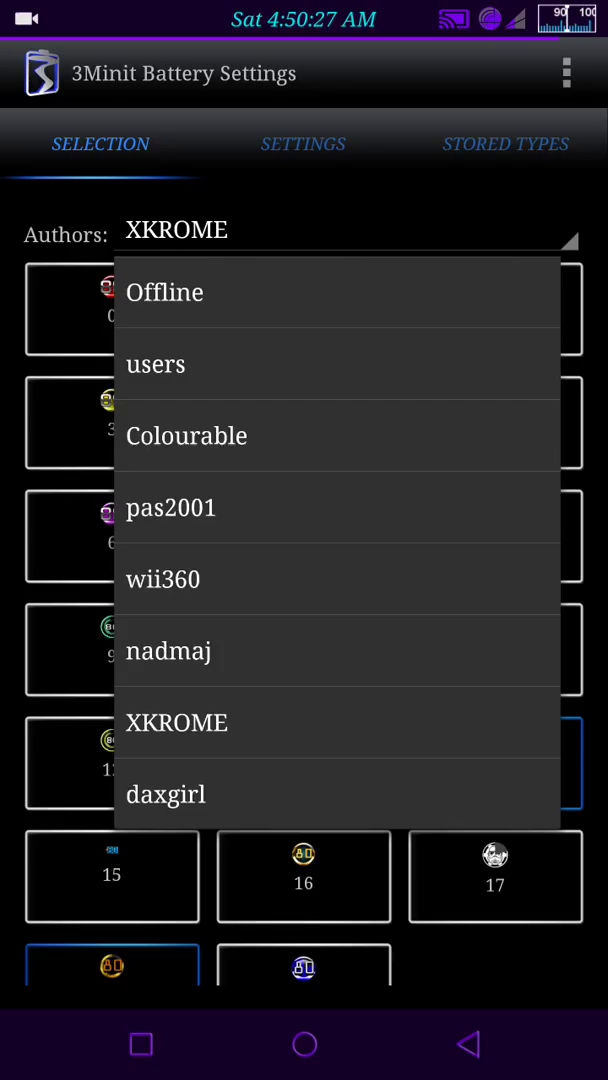
# Step: Switch to author nadmaj and scroll through its roughly 190 battery styles
pyautogui.click(168, 650)
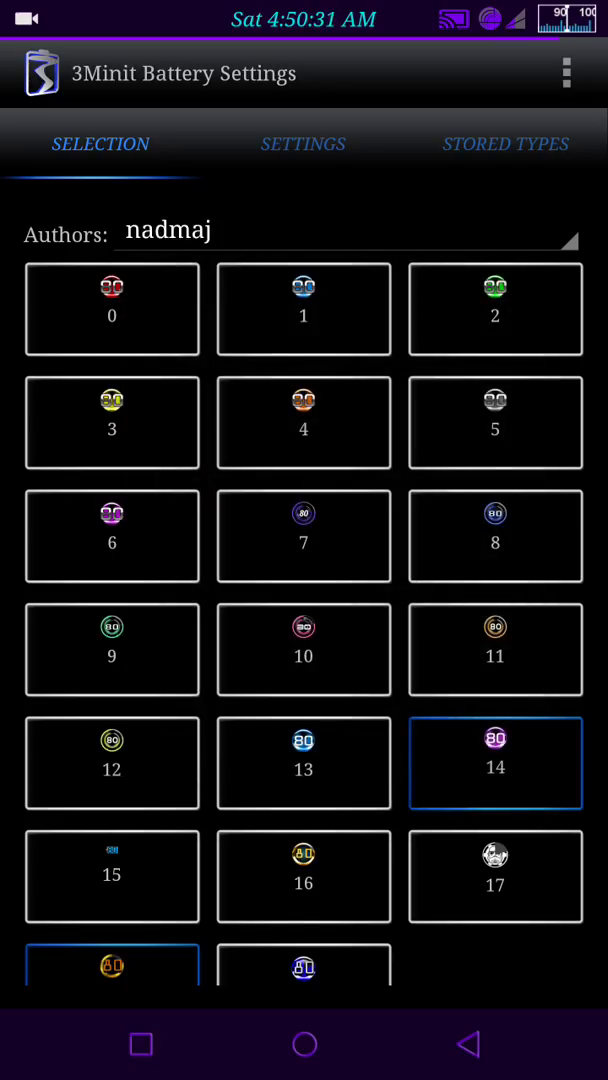
pyautogui.scroll(-3)
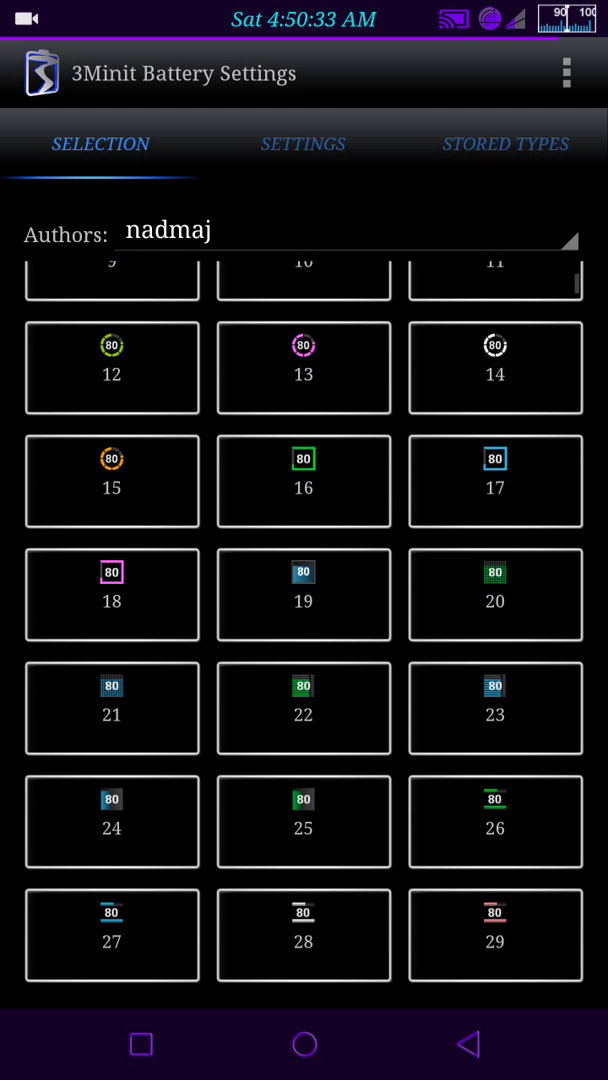
pyautogui.scroll(-3)
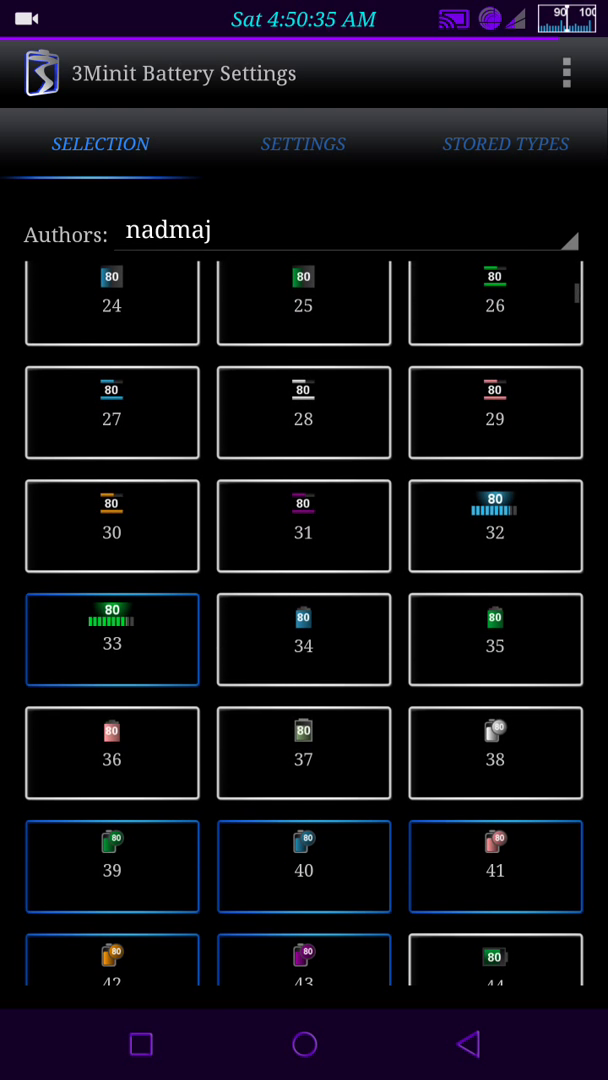
pyautogui.scroll(-3)
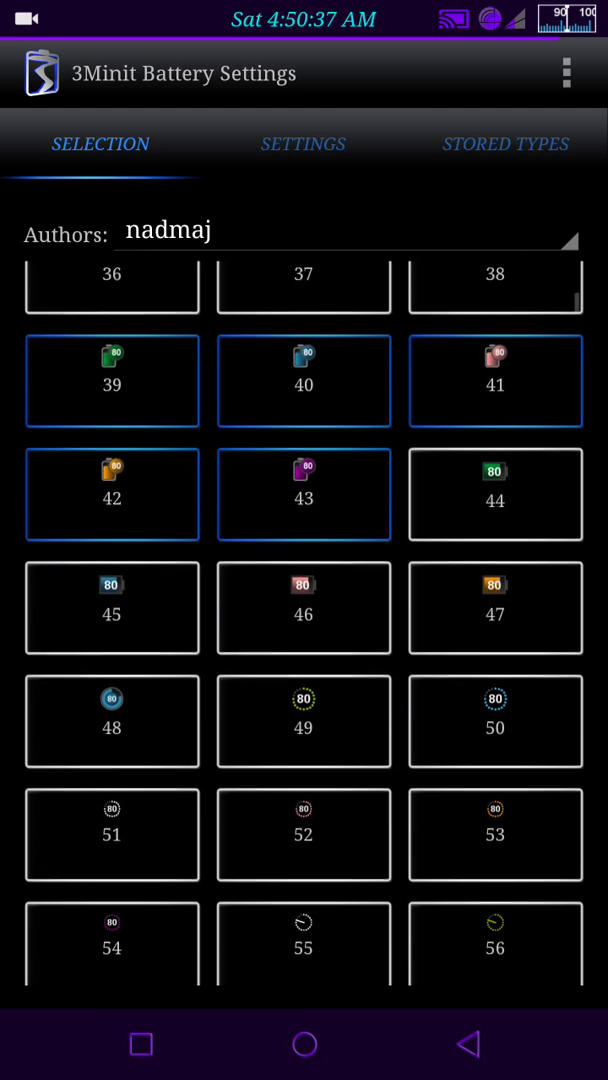
pyautogui.scroll(-3)
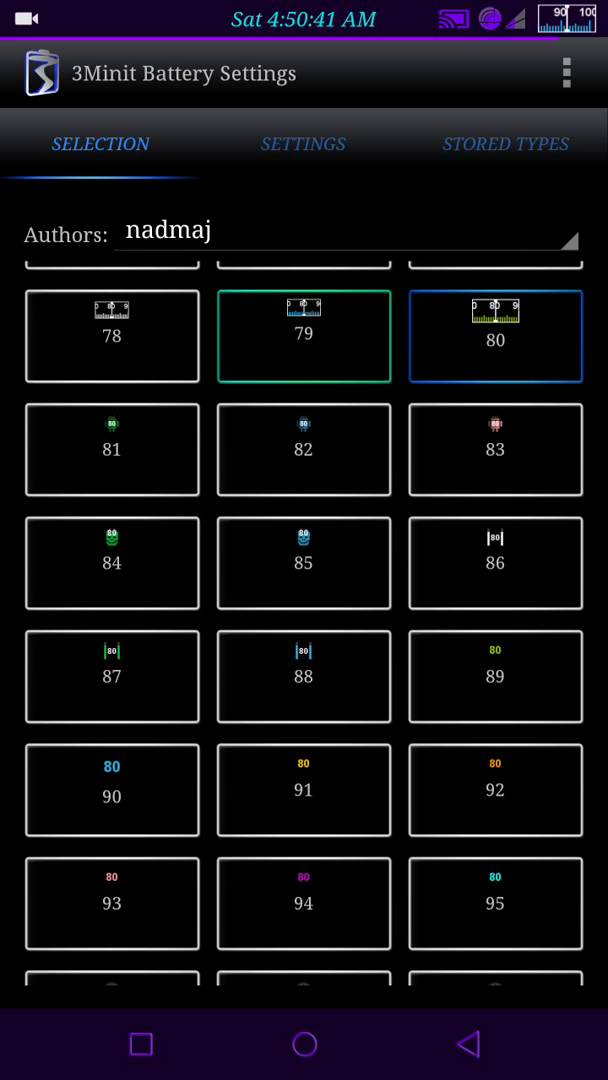
pyautogui.scroll(-3)
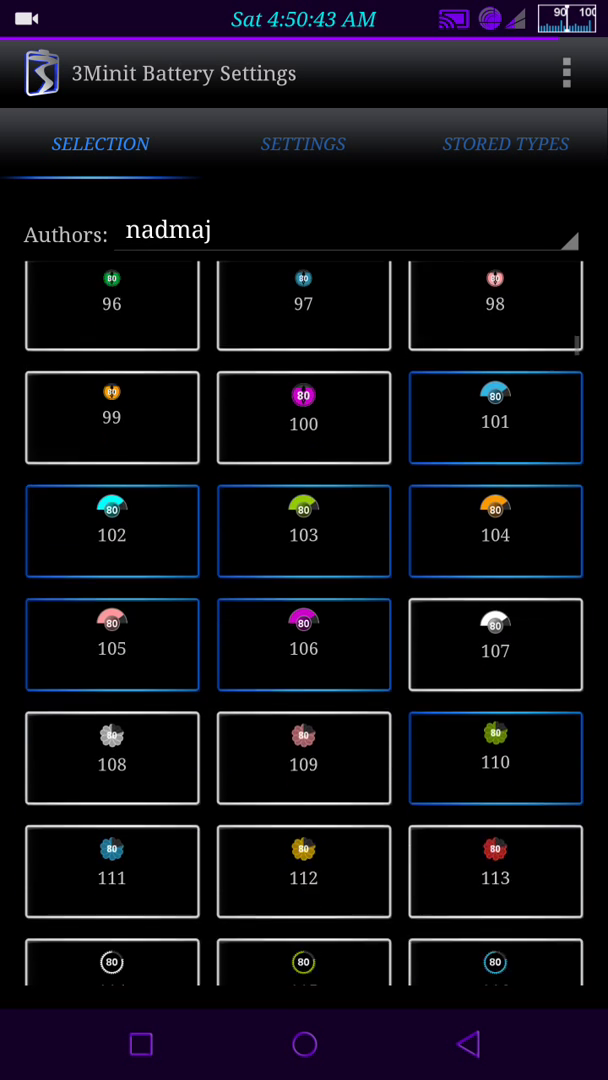
pyautogui.scroll(-3)
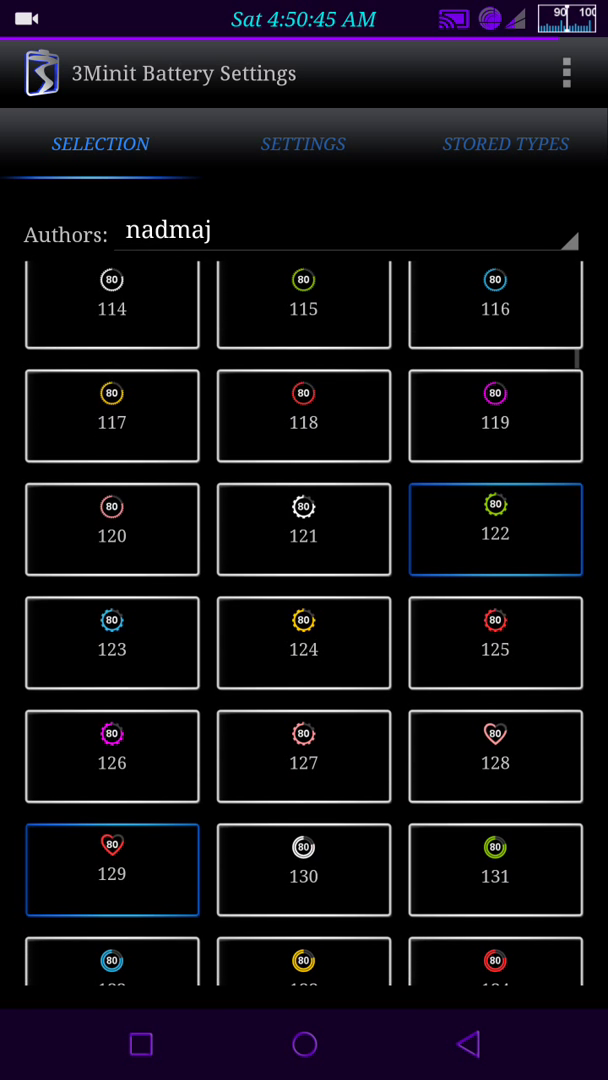
pyautogui.scroll(-3)
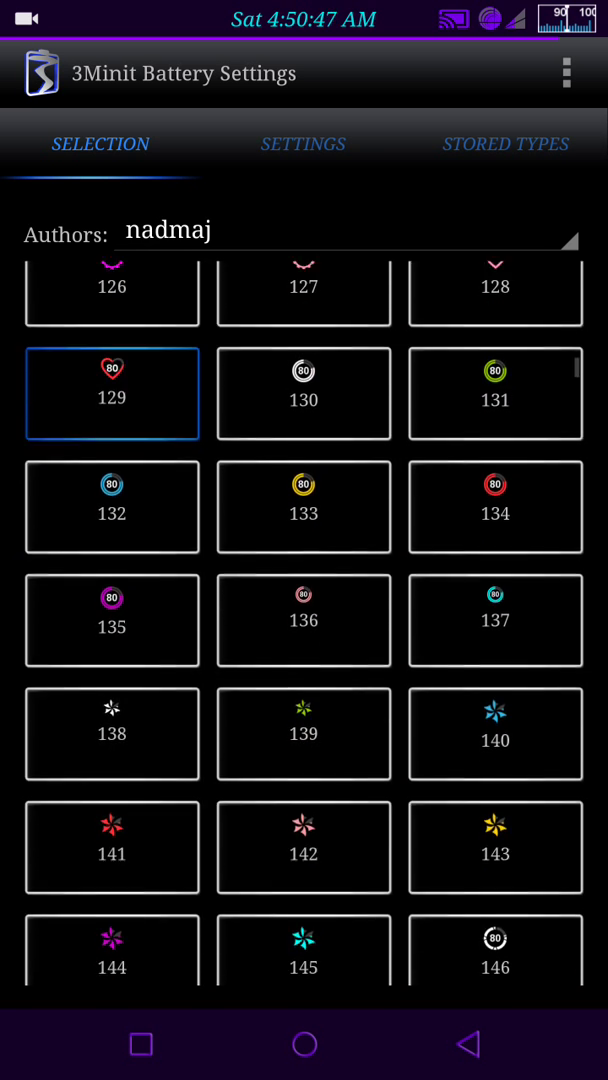
pyautogui.scroll(-3)
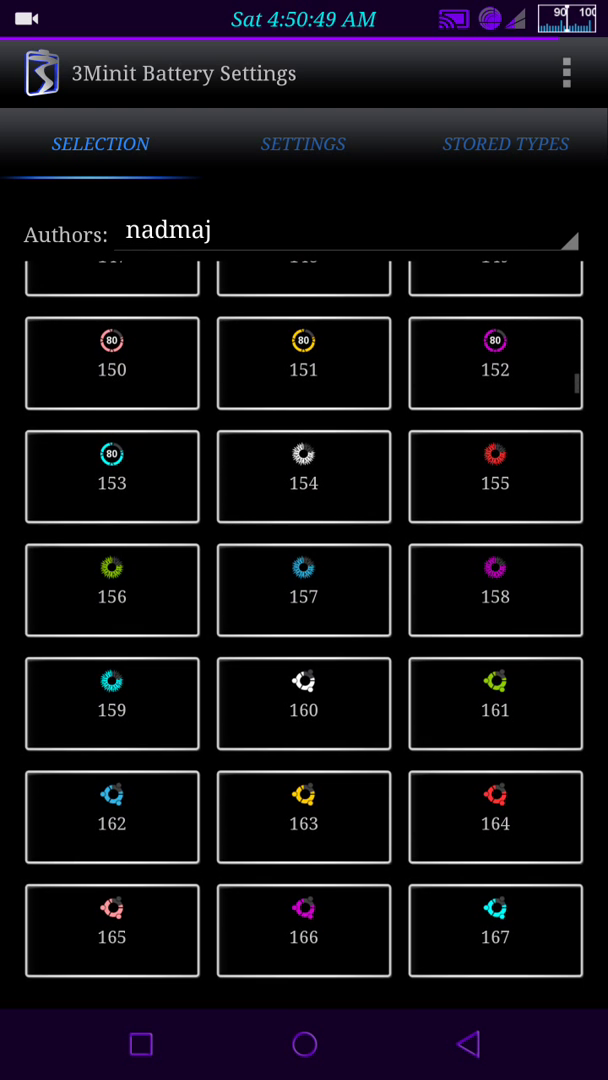
pyautogui.scroll(-3)
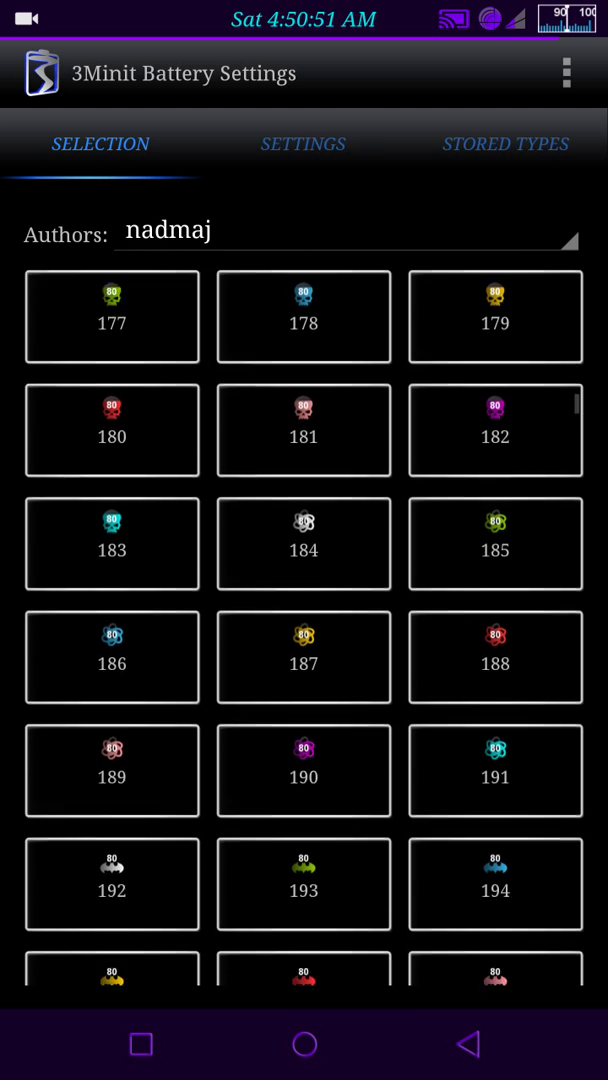
pyautogui.scroll(-3)
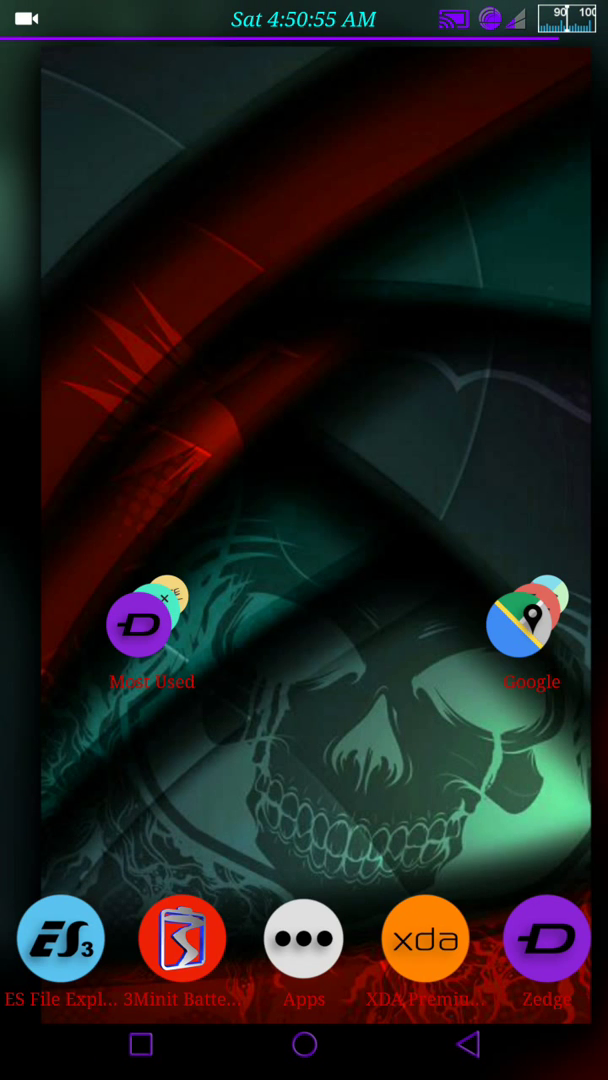
# Step: Apply a stored Colourable battery type to turn the status-bar battery red, then reopen 3Minit
pyautogui.click(182, 938)
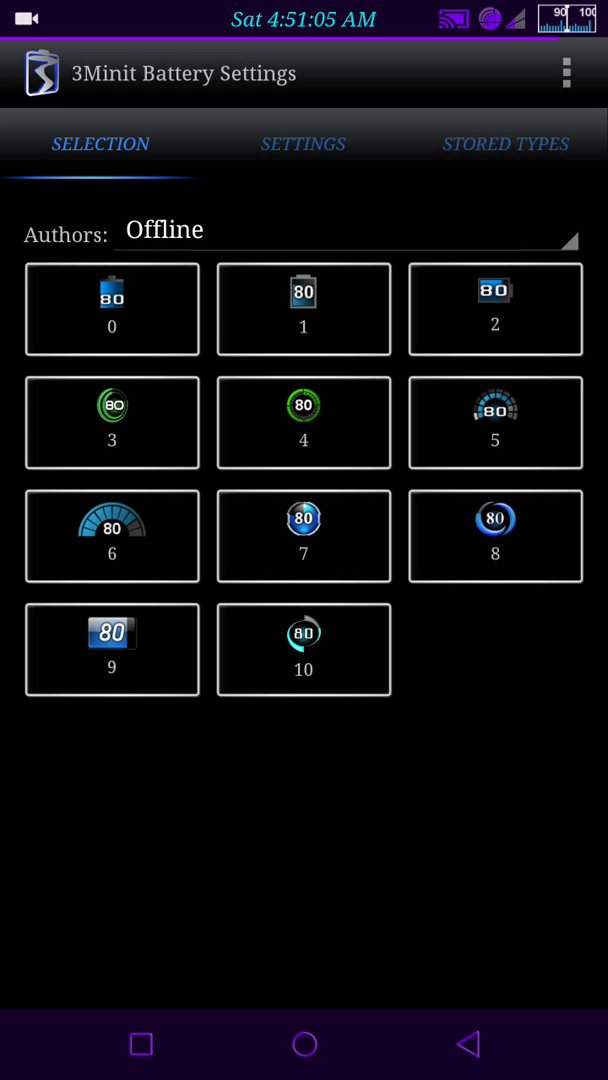
pyautogui.click(345, 231)
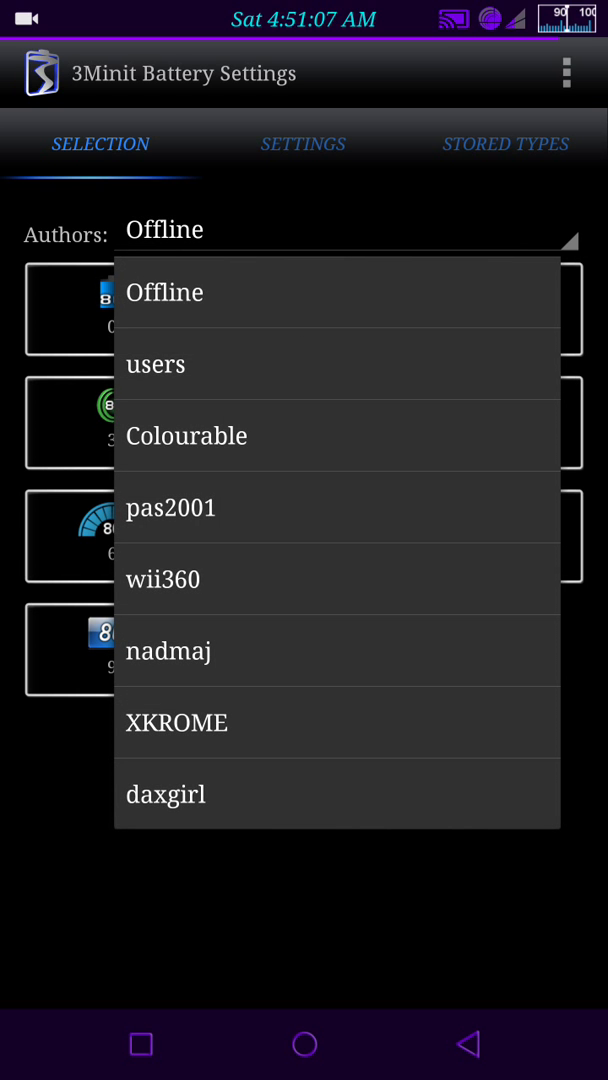
pyautogui.click(505, 143)
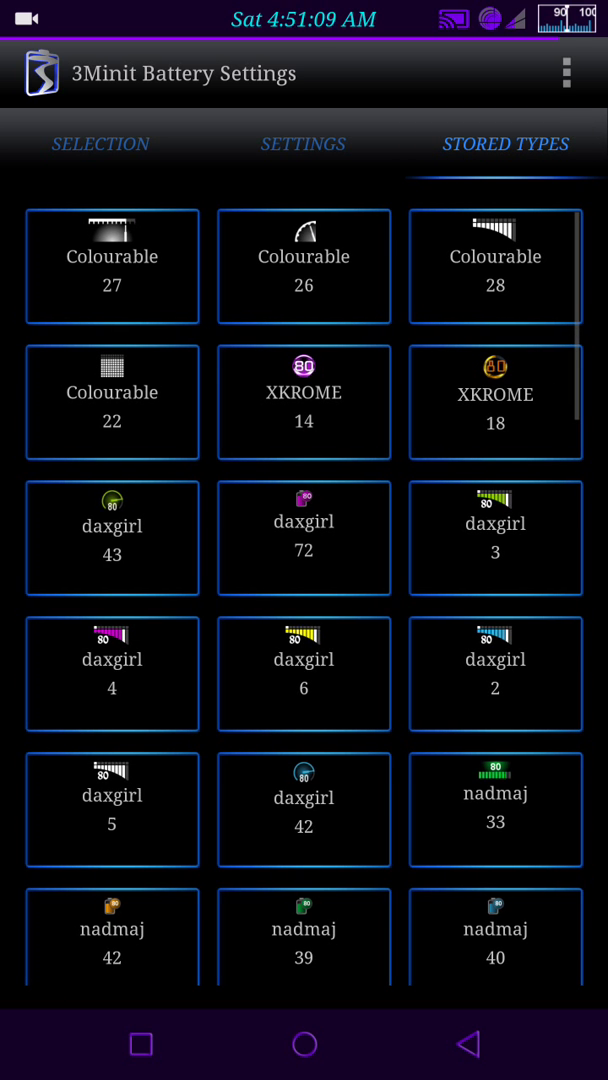
pyautogui.scroll(-3)
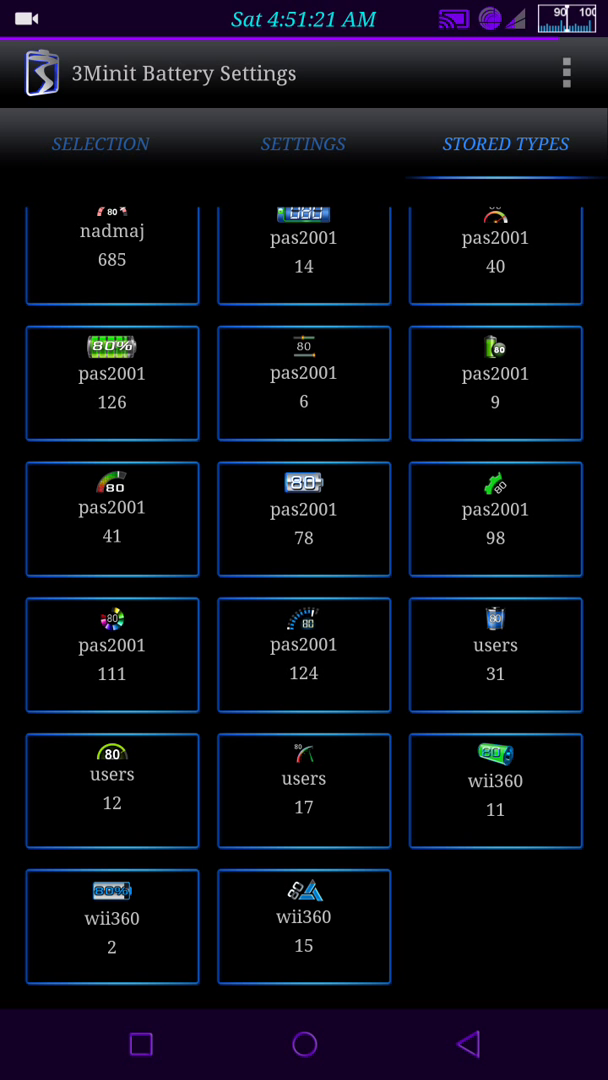
pyautogui.scroll(3)
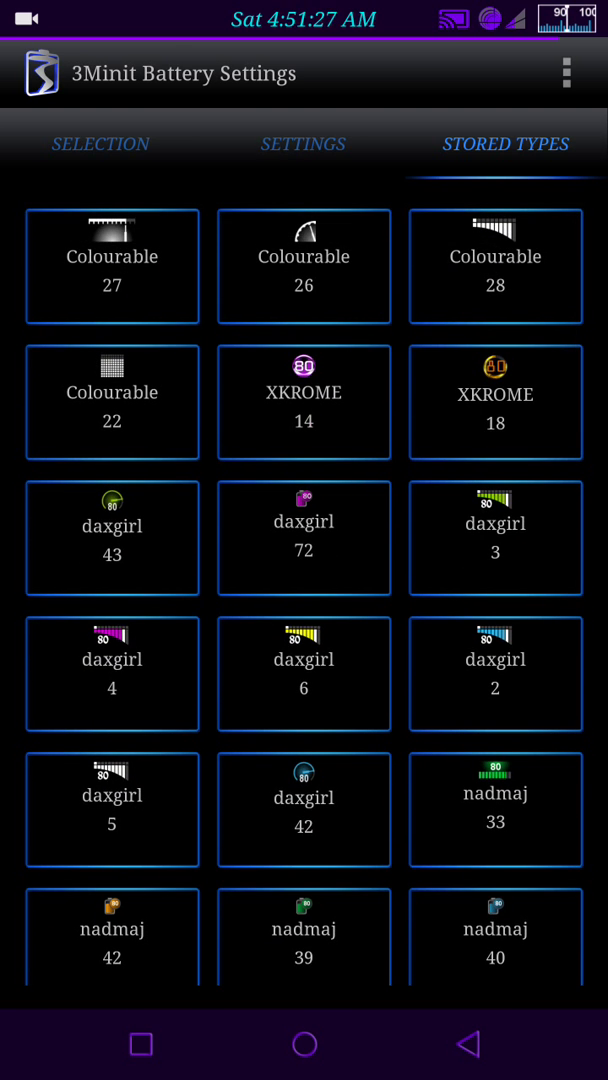
pyautogui.click(112, 266)
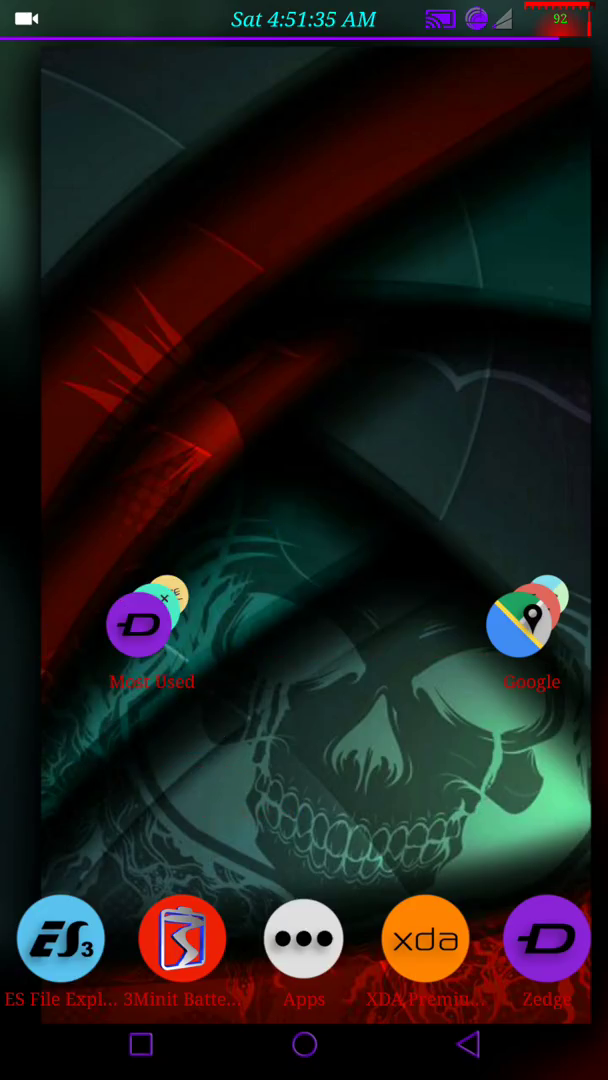
pyautogui.click(182, 938)
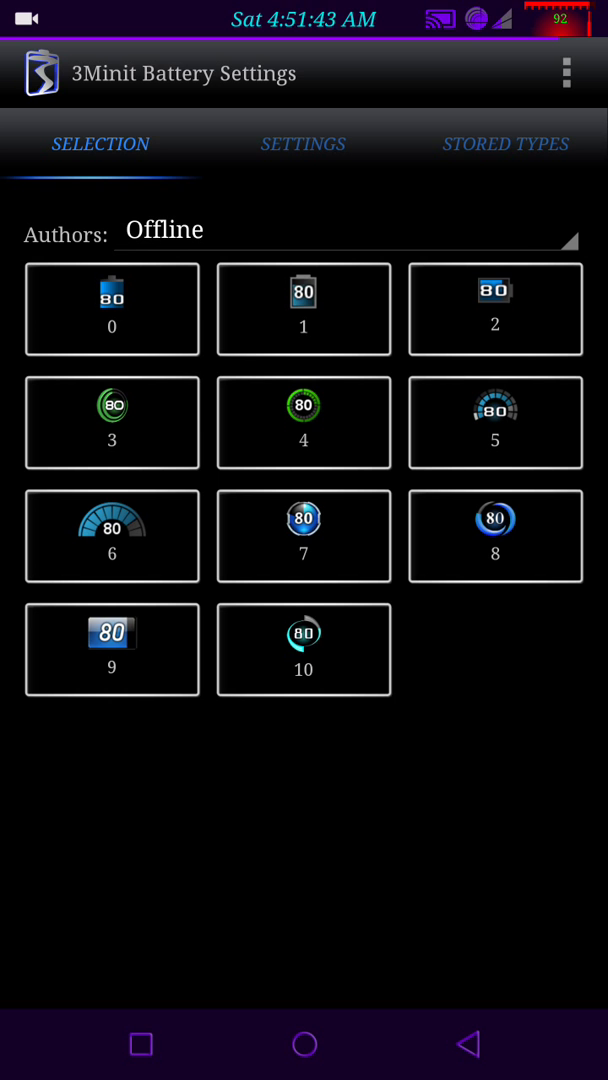
pyautogui.click(303, 143)
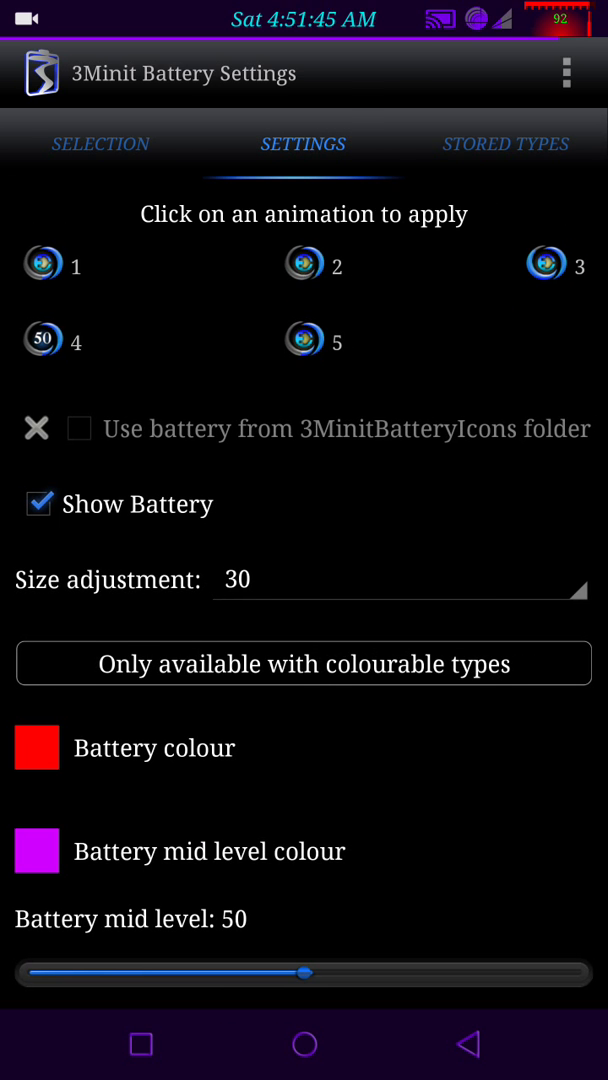
pyautogui.scroll(-3)
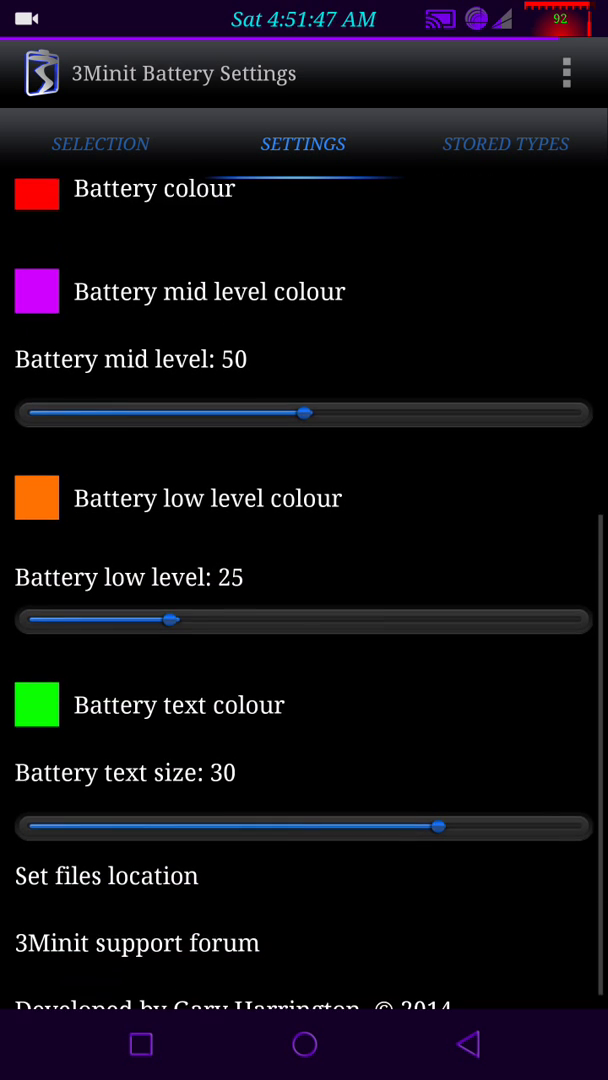
pyautogui.scroll(3)
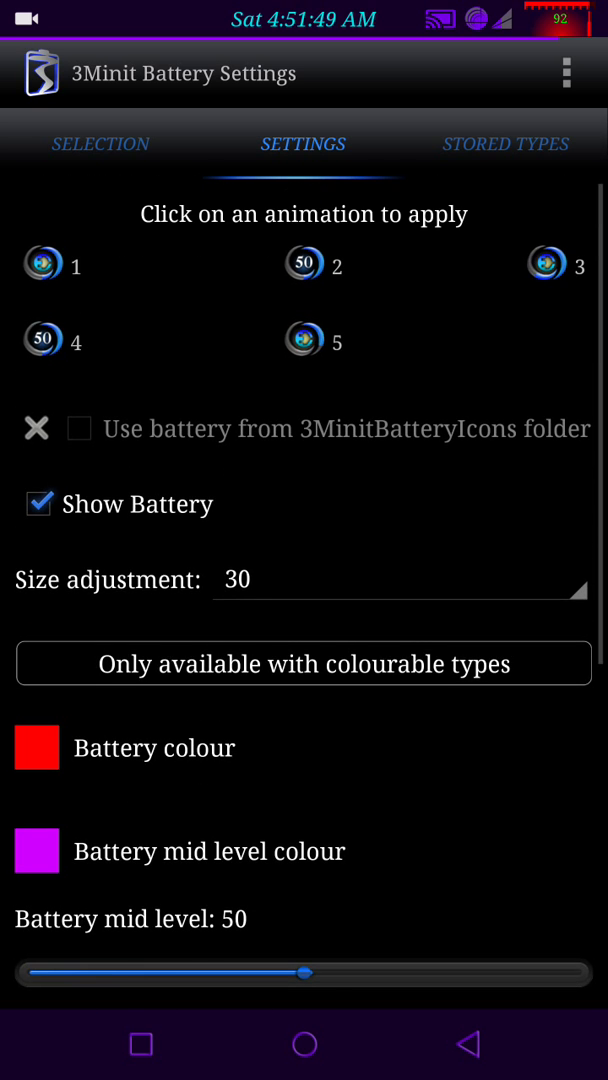
pyautogui.scroll(-3)
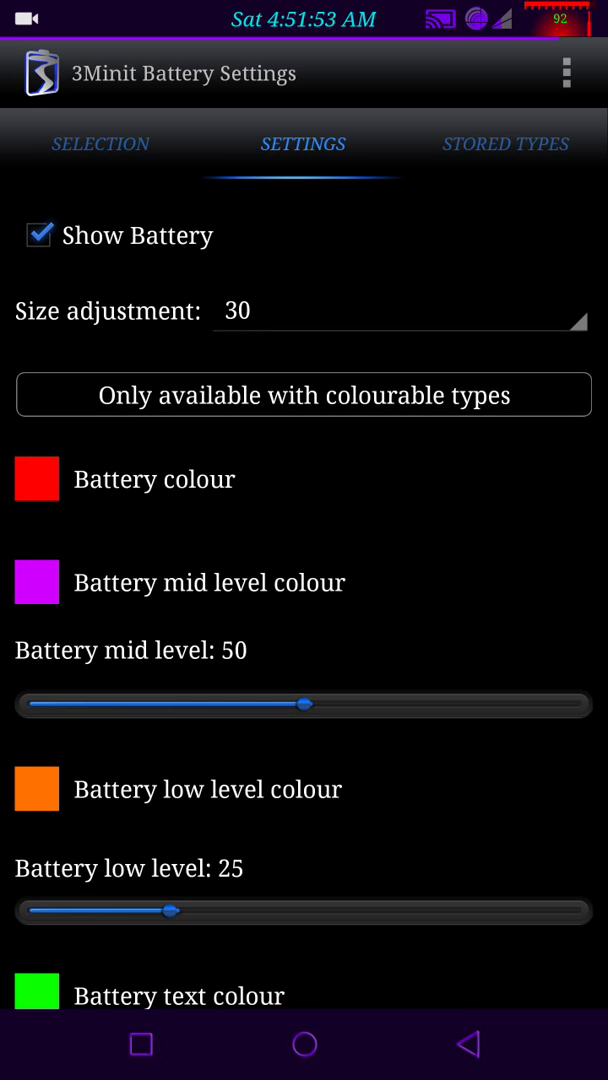
pyautogui.click(36, 479)
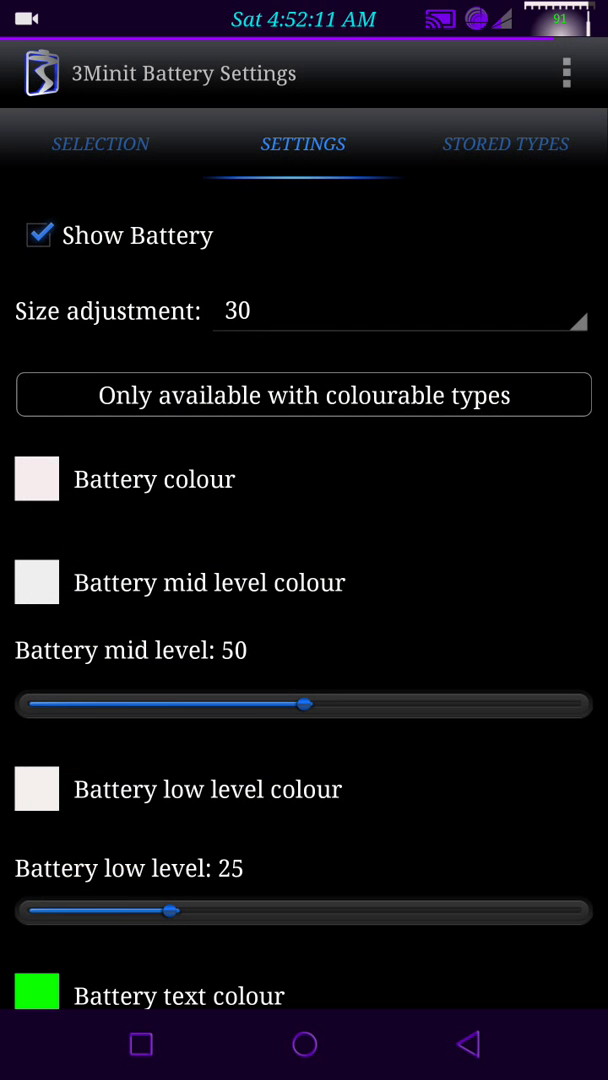
pyautogui.click(36, 993)
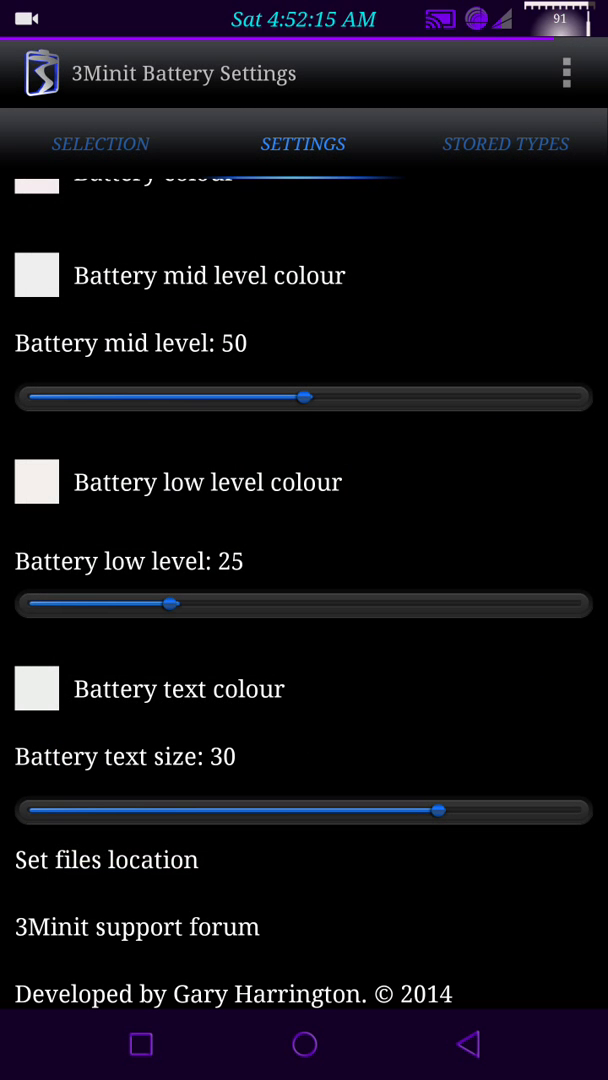
pyautogui.scroll(3)
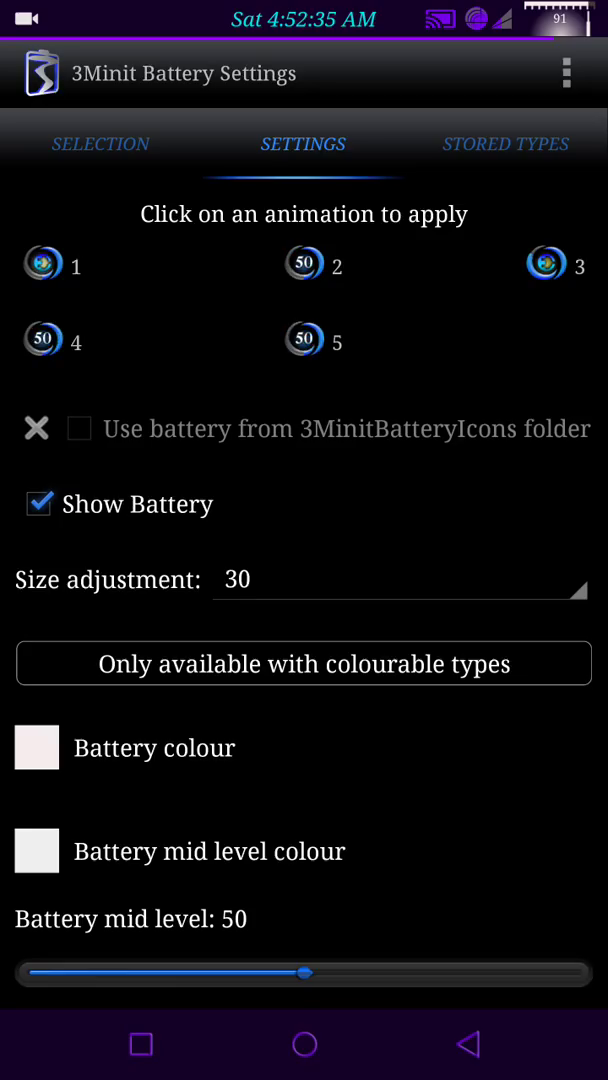
# Step: In the Colour Picker, apply teal battery, yellow mid-level and orange low-level colours
pyautogui.click(36, 747)
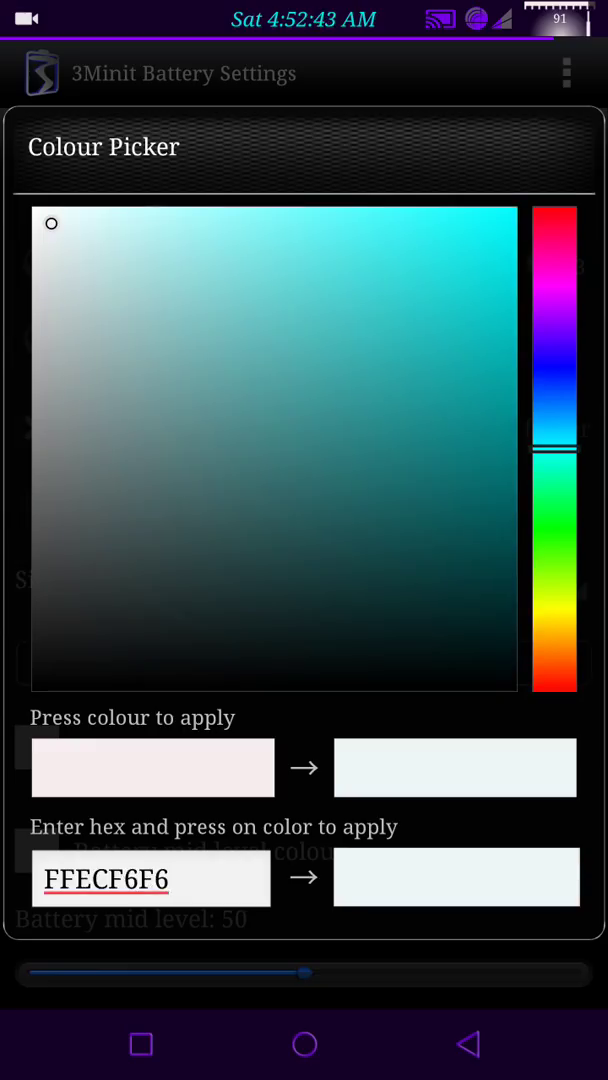
pyautogui.moveTo(554, 445); pyautogui.dragTo(554, 490)
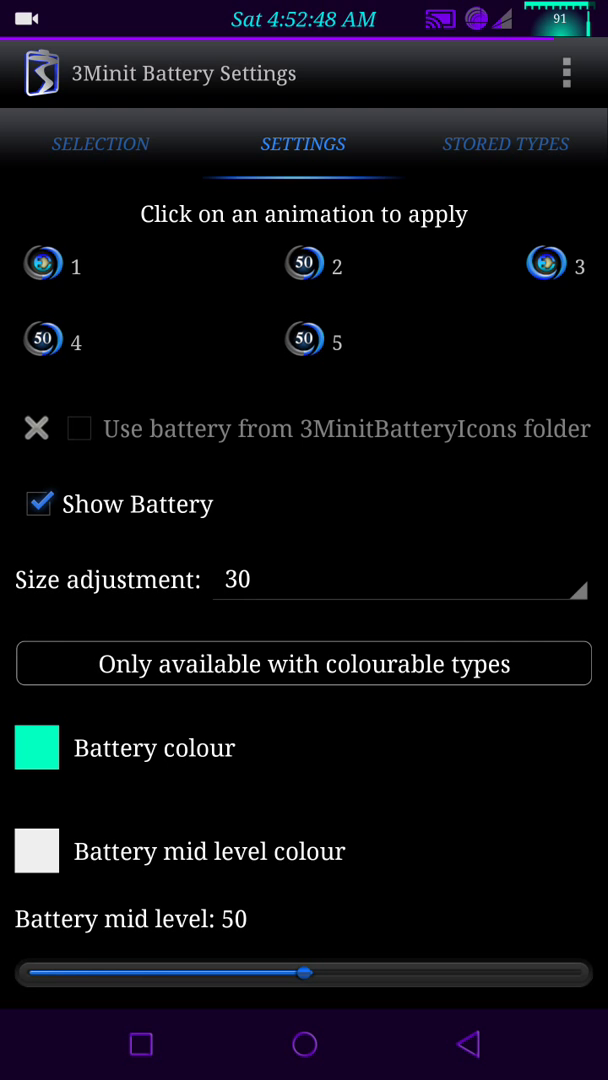
pyautogui.scroll(-3)
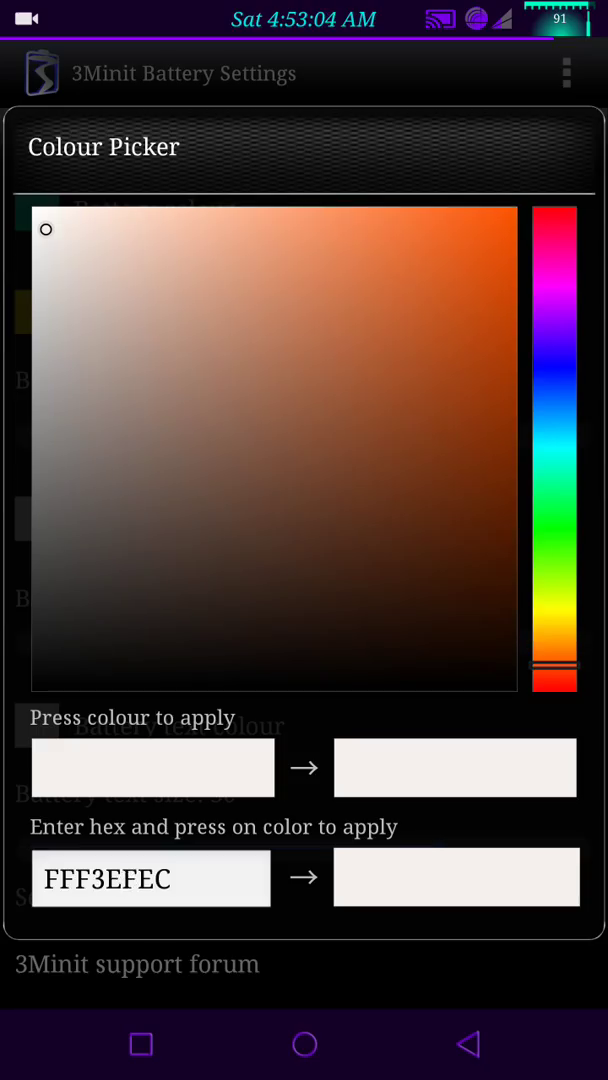
pyautogui.click(517, 207)
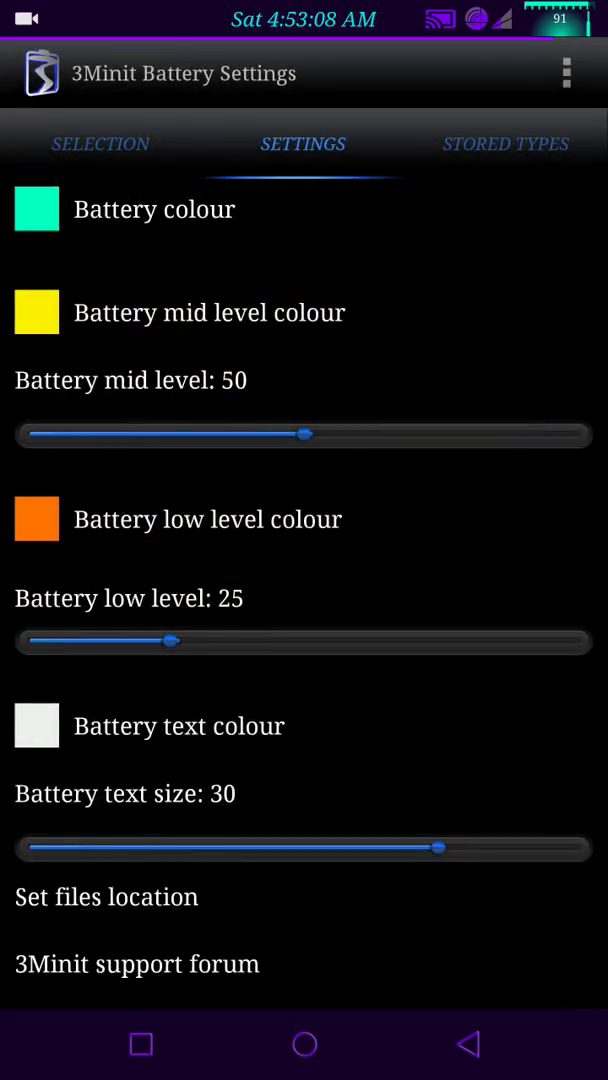
# Step: Try a blue shade, then apply purple as the battery text colour
pyautogui.click(36, 725)
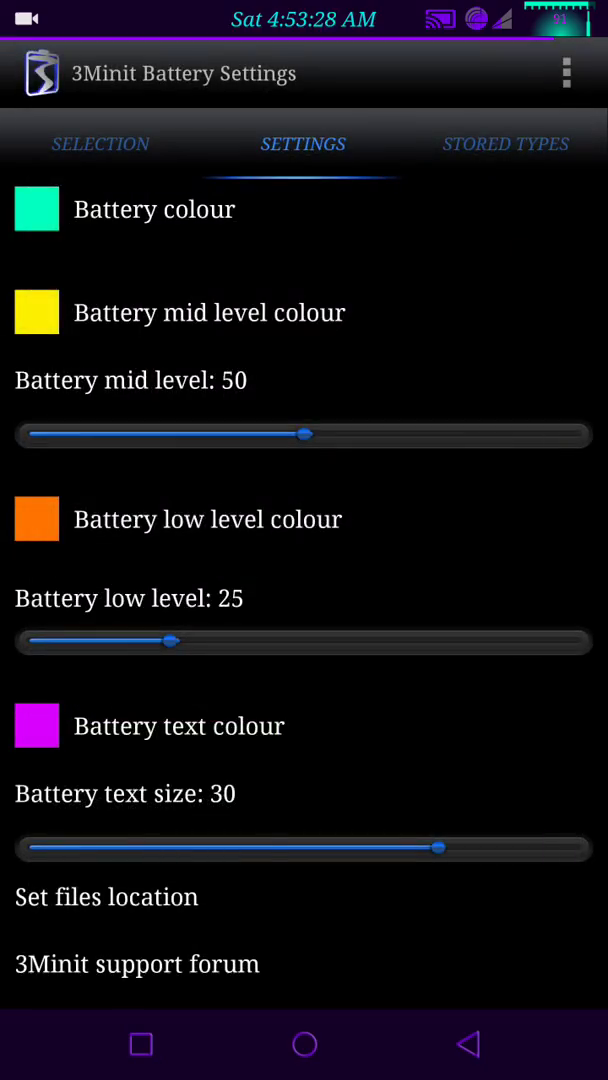
pyautogui.click(36, 724)
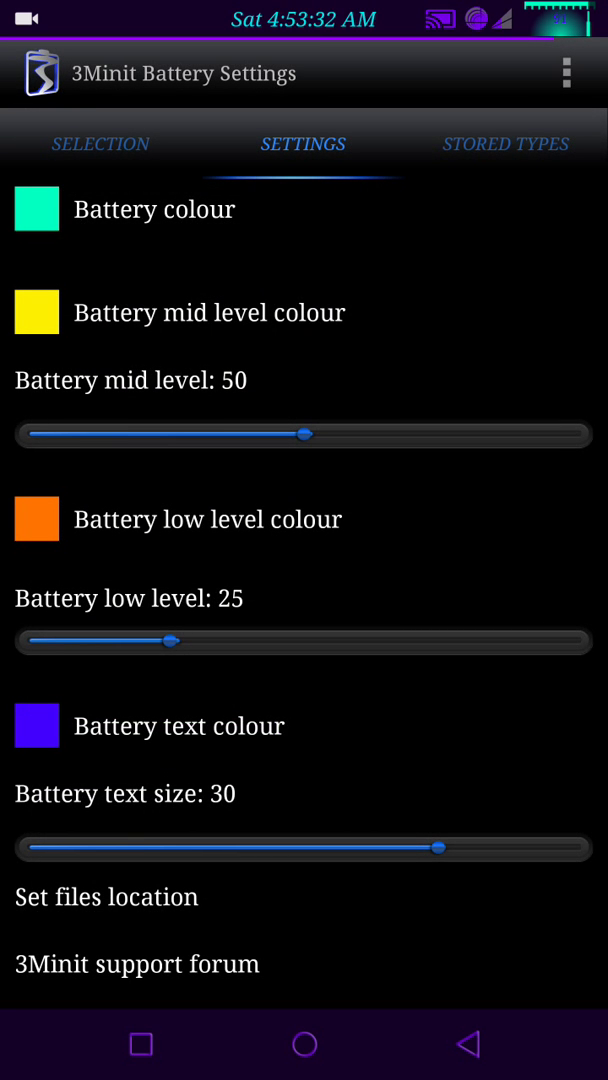
pyautogui.click(36, 725)
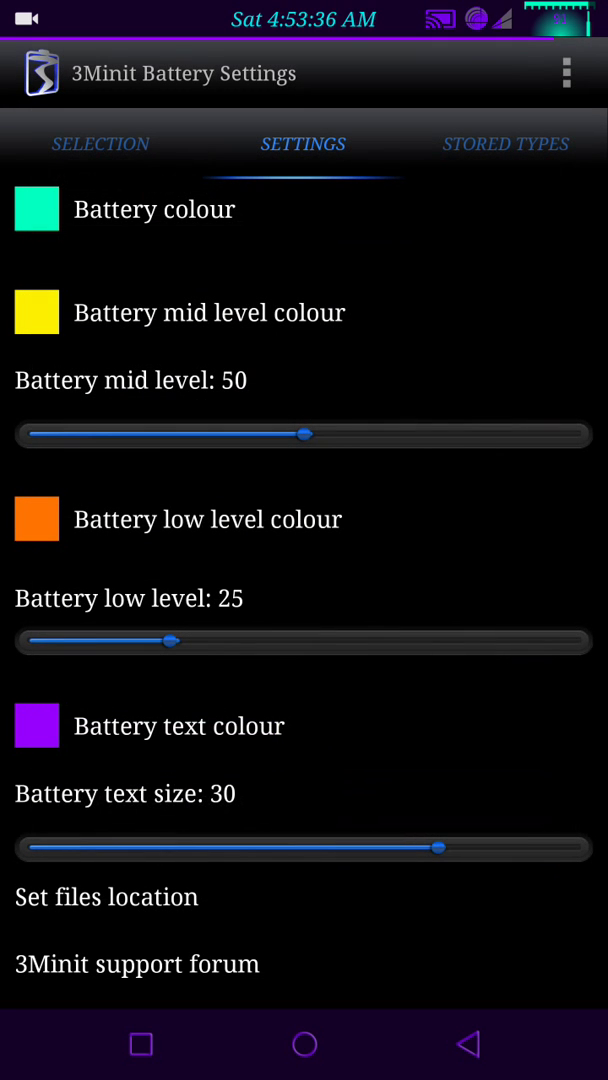
pyautogui.click(36, 726)
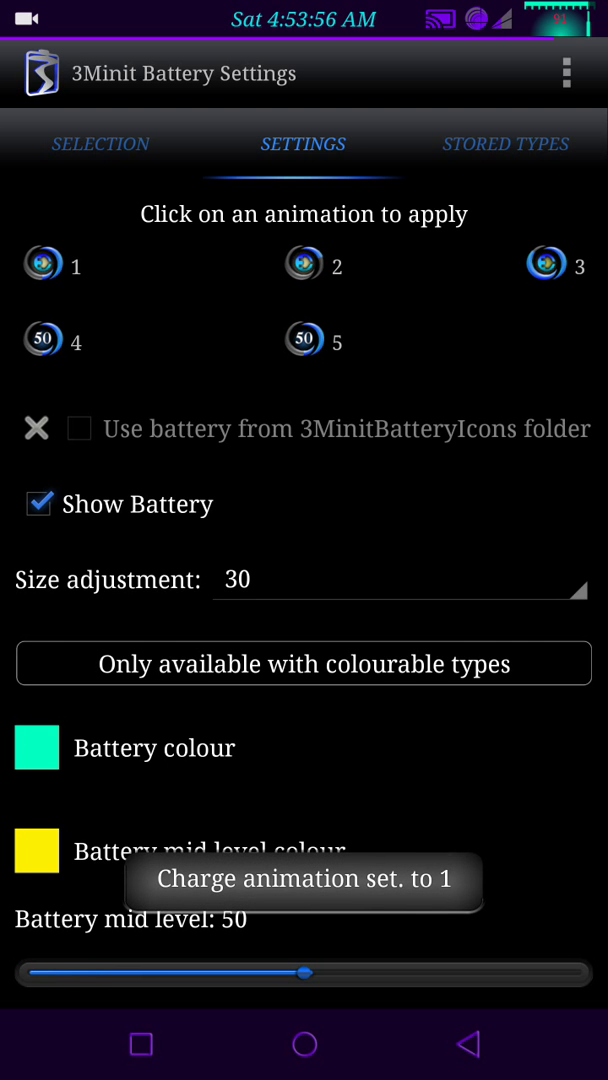
# Step: Try battery size adjustments 0 and -45, then settle back on 30
pyautogui.scroll(-3)
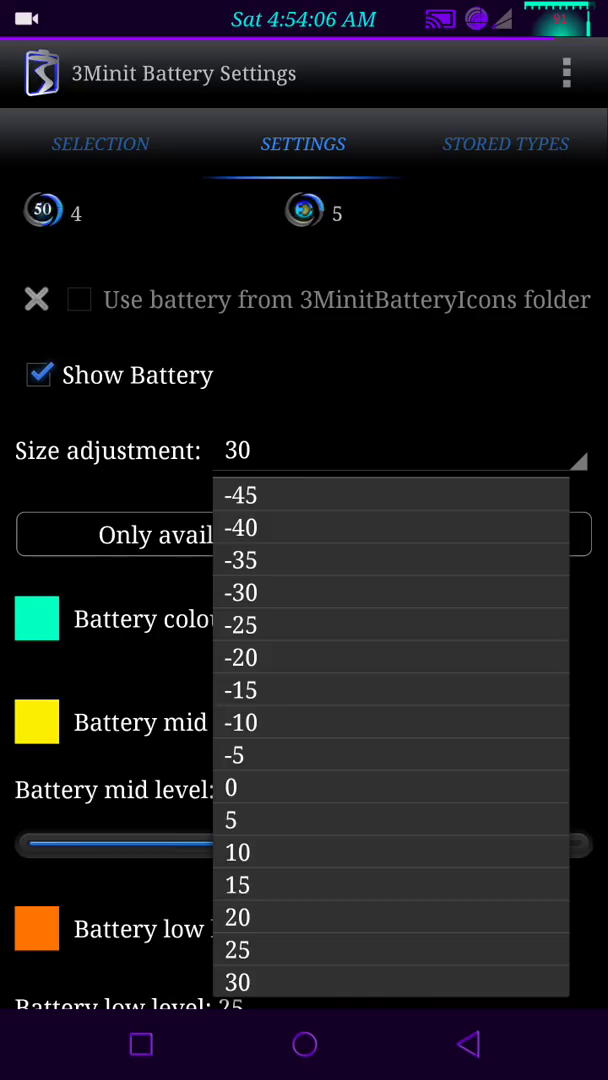
pyautogui.click(230, 787)
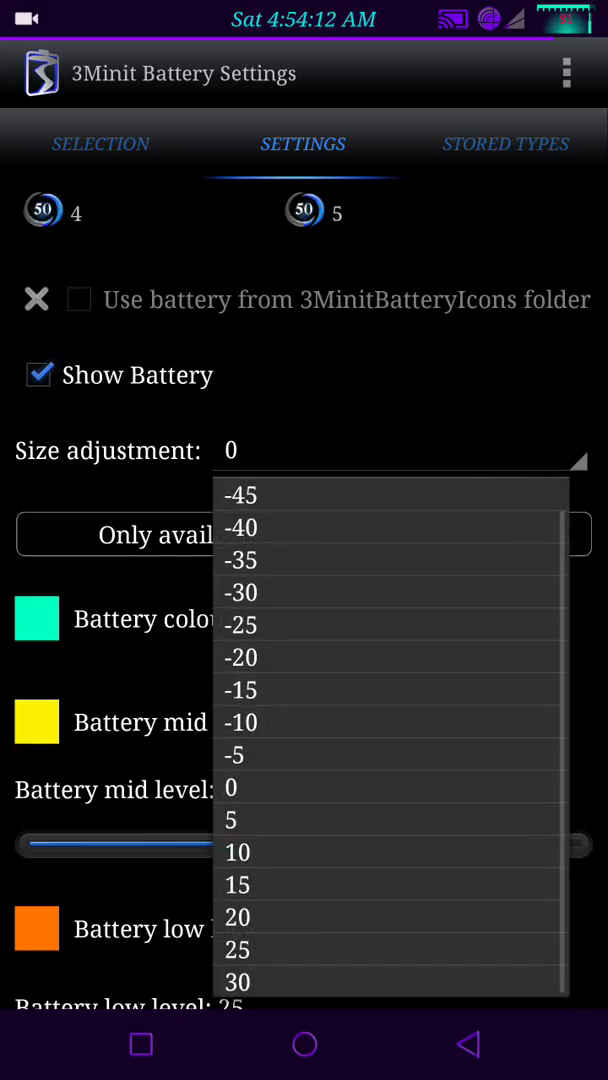
pyautogui.click(241, 494)
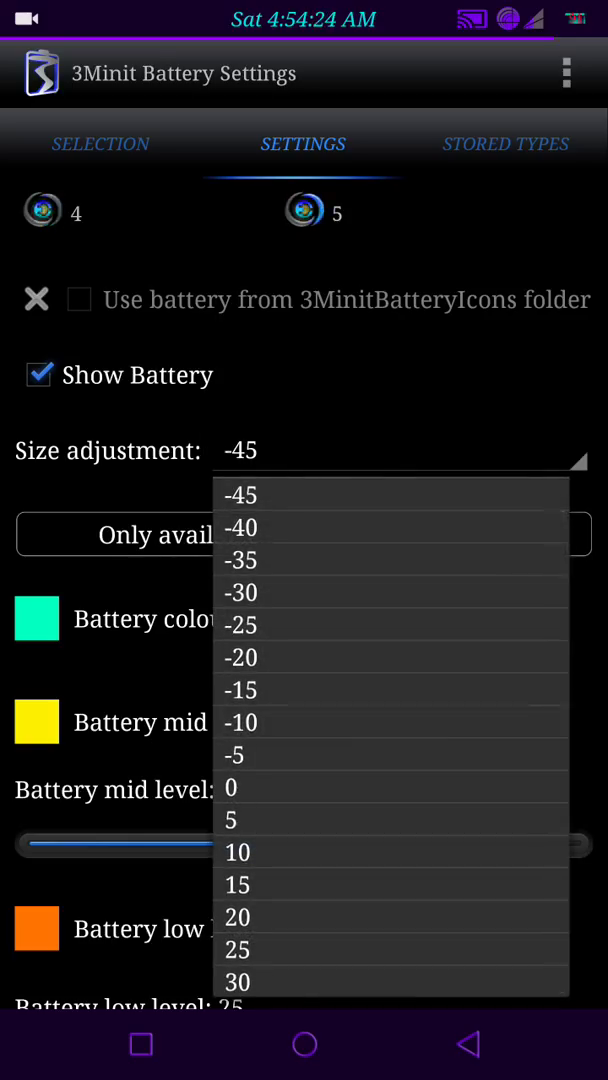
pyautogui.click(238, 981)
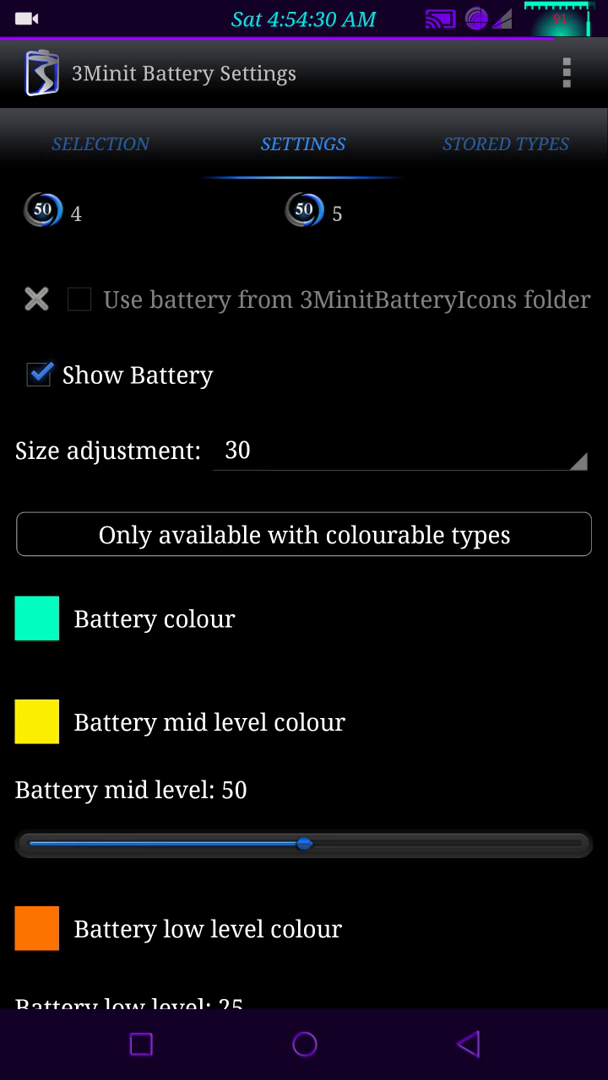
# Step: Browse the Stored Types grid and apply the nadmaj 43 battery style
pyautogui.click(505, 143)
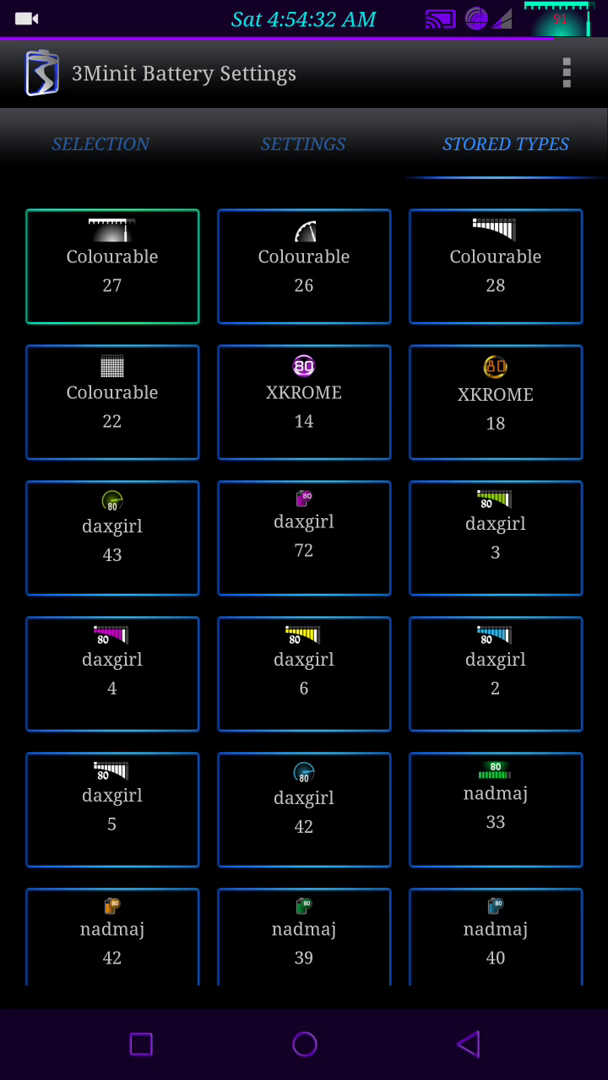
pyautogui.scroll(-3)
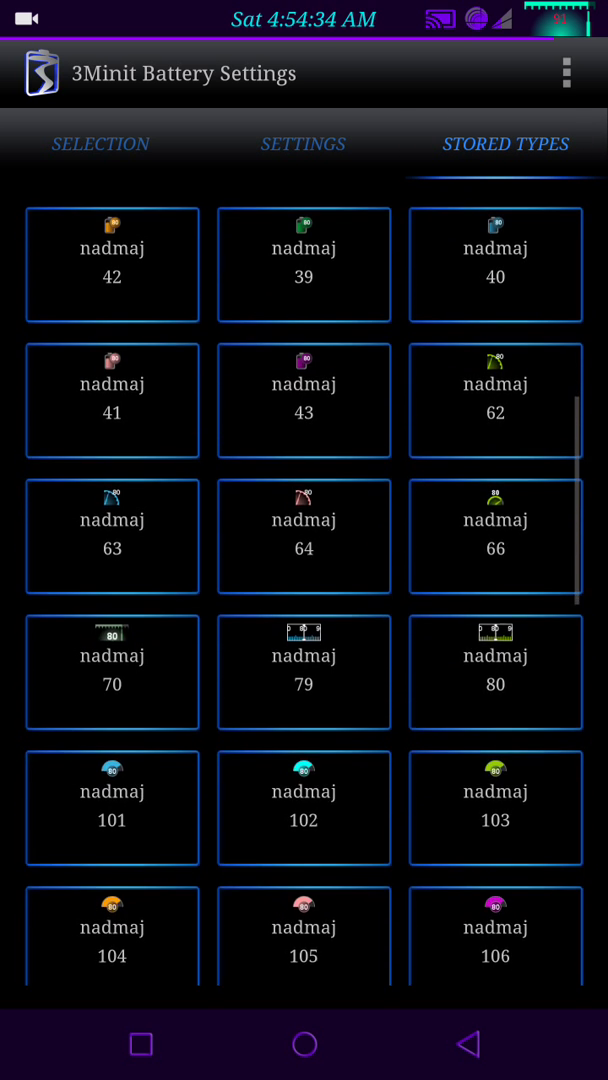
pyautogui.scroll(-3)
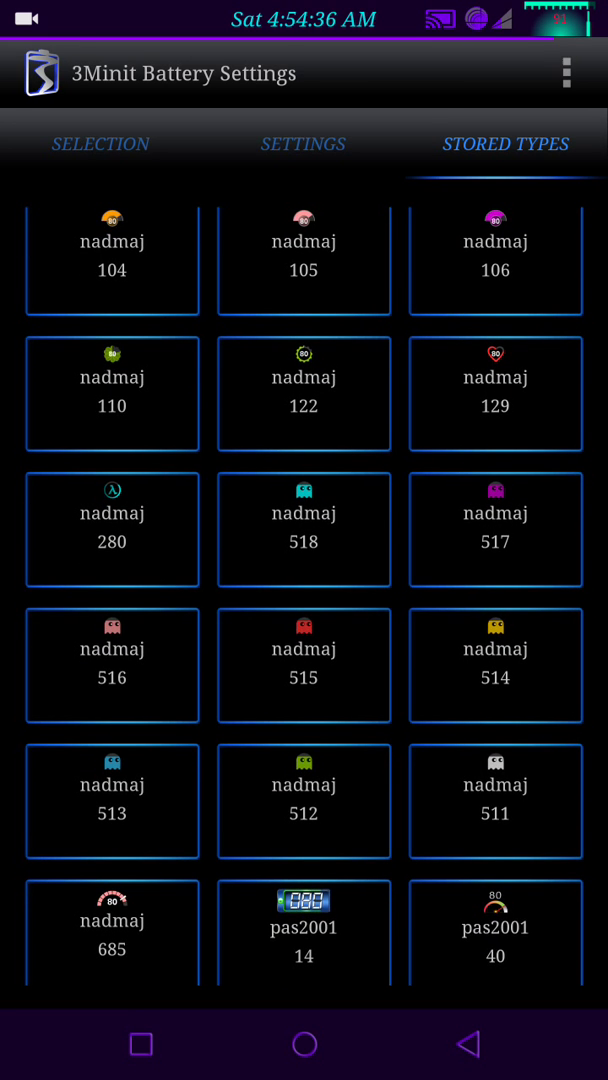
pyautogui.scroll(-3)
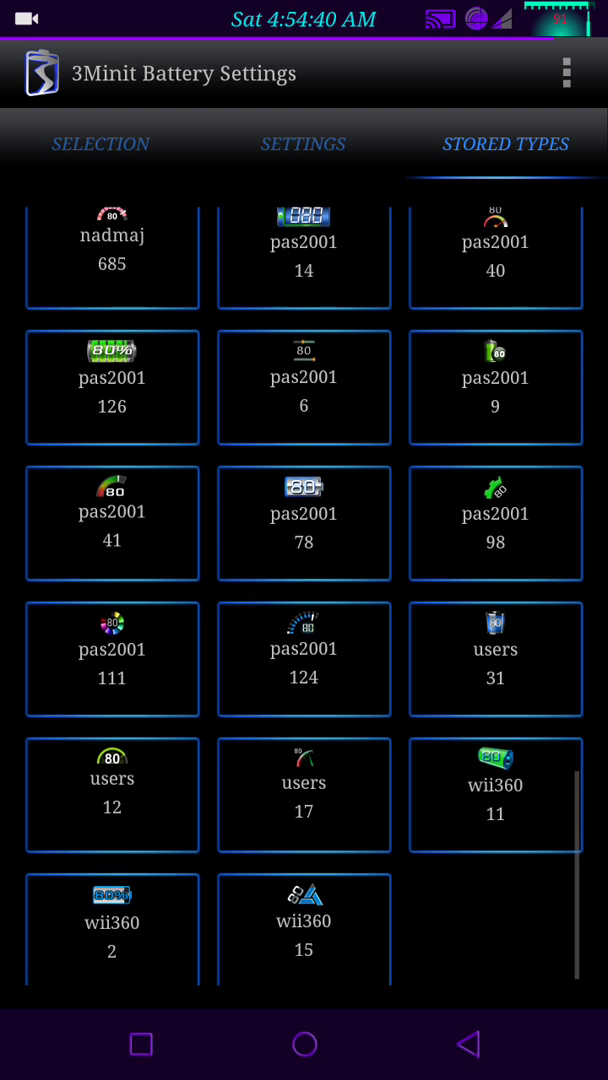
pyautogui.scroll(3)
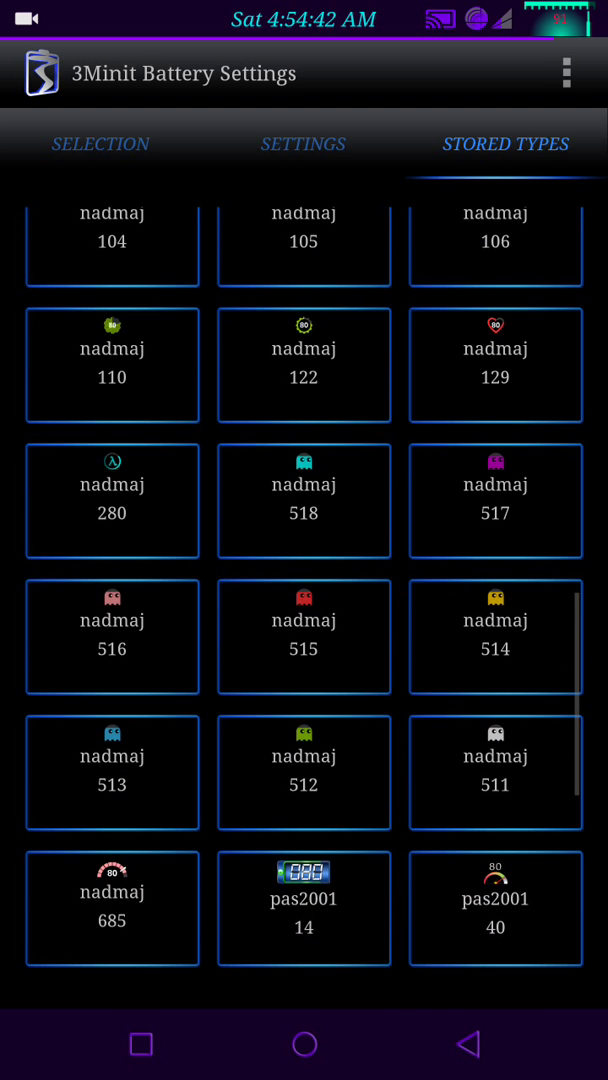
pyautogui.scroll(3)
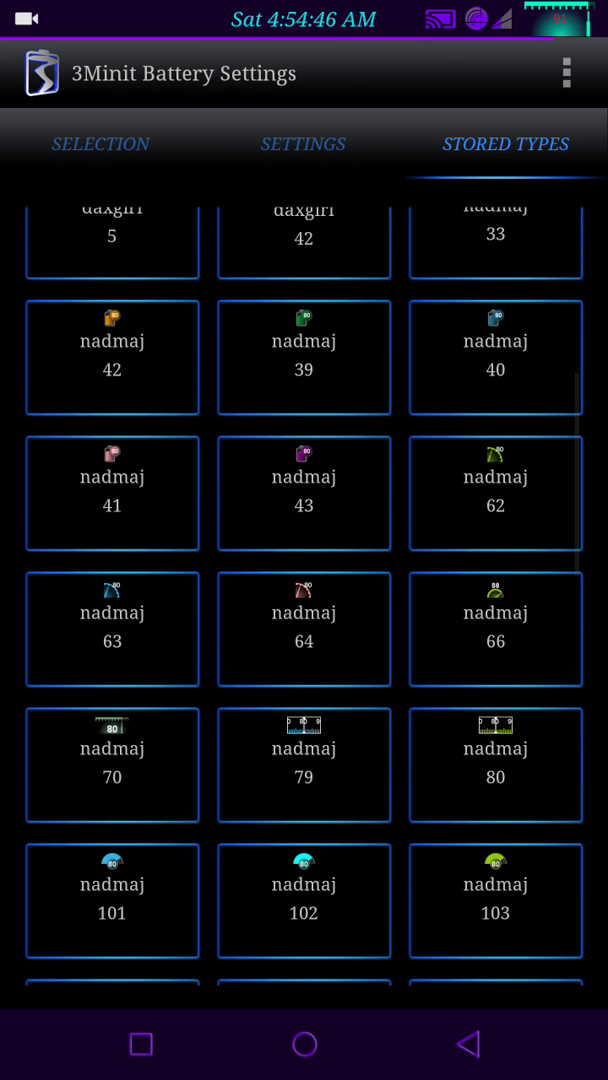
pyautogui.click(303, 492)
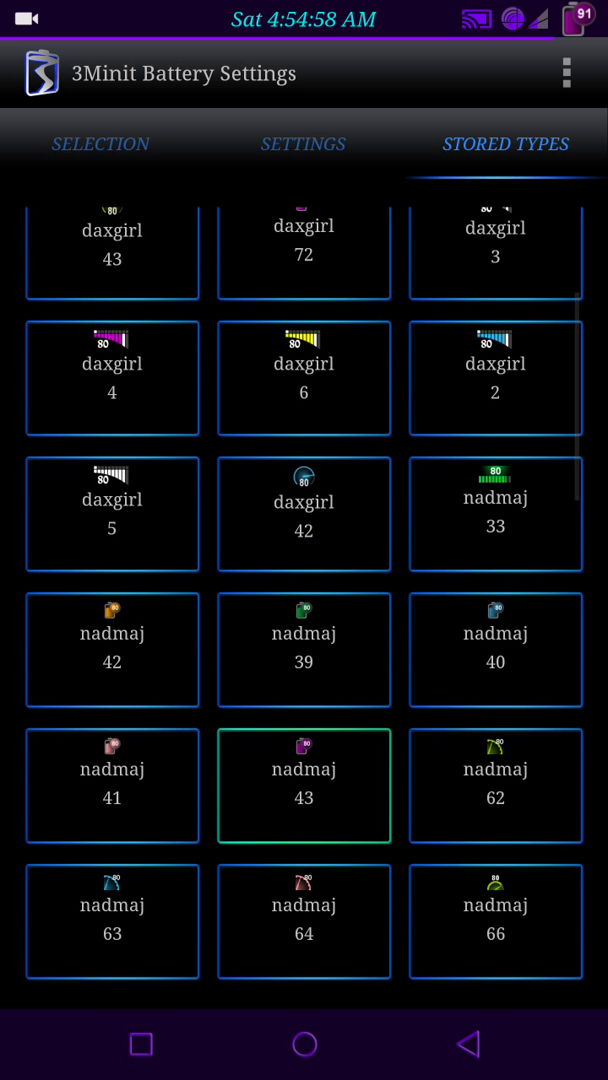
# Step: Try nadmaj 41, 40 and 39, then apply the orange nadmaj 42 style
pyautogui.scroll(-3)
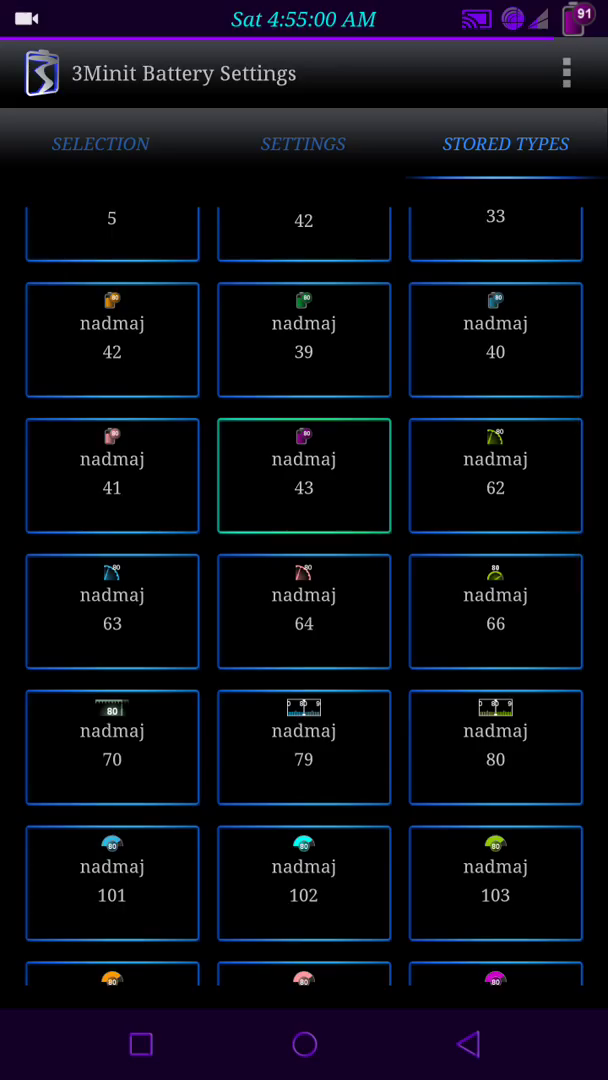
pyautogui.click(112, 475)
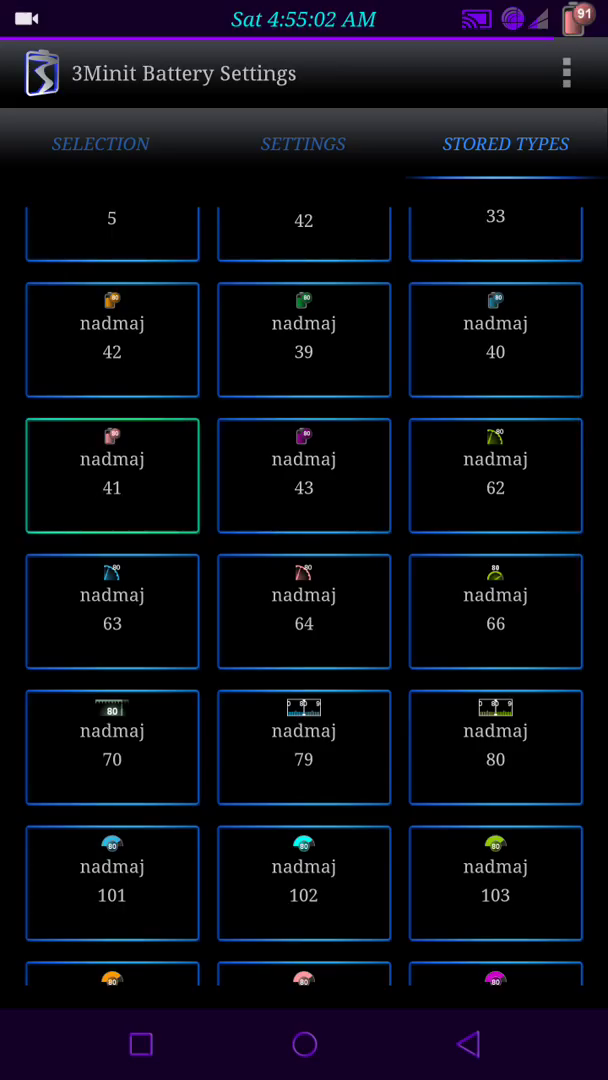
pyautogui.click(495, 339)
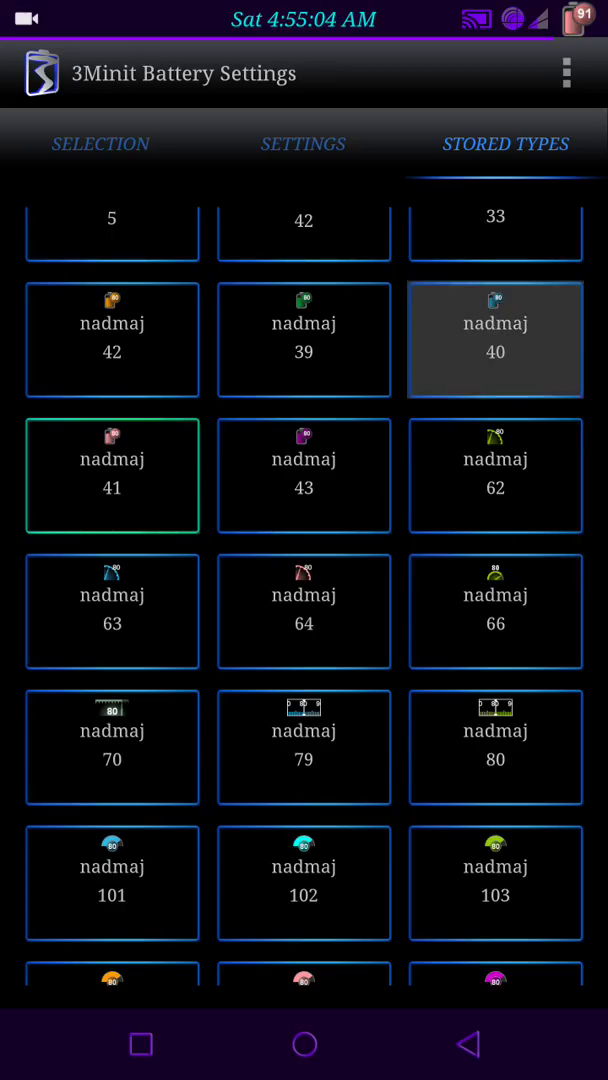
pyautogui.click(495, 339)
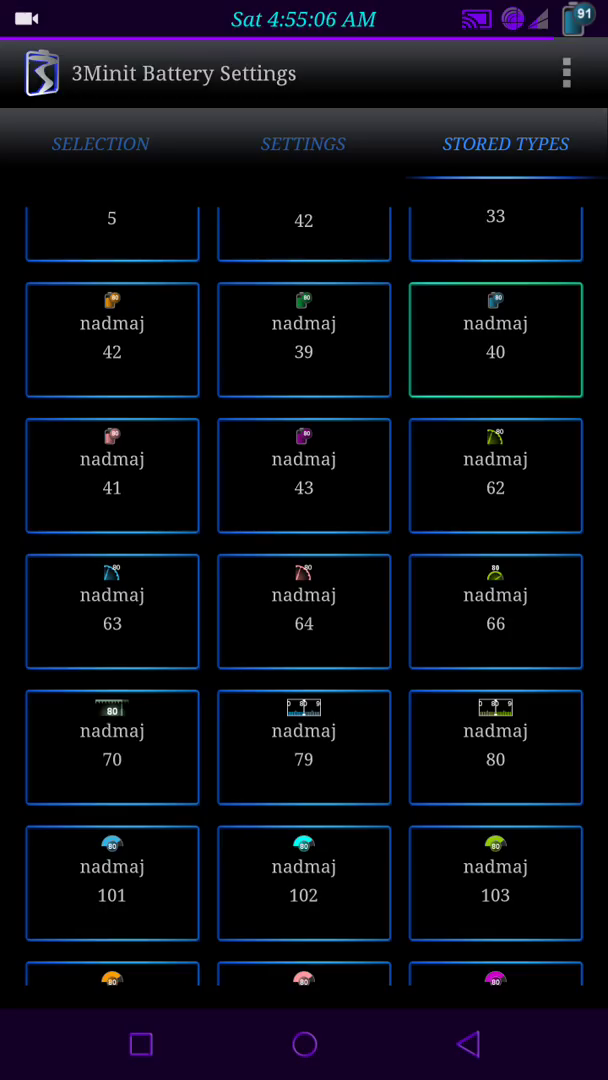
pyautogui.click(303, 339)
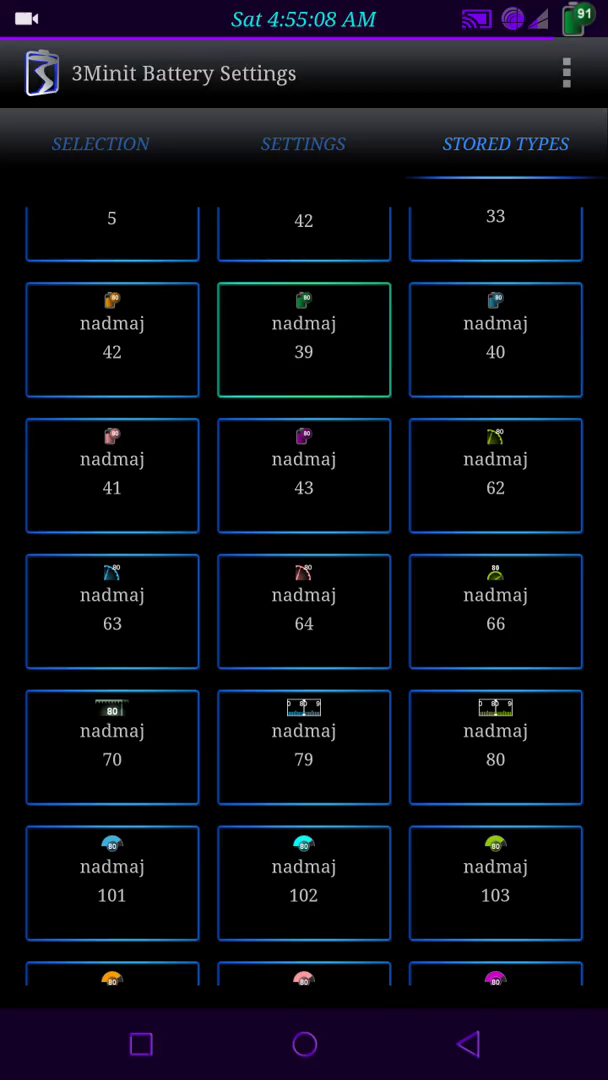
pyautogui.click(112, 339)
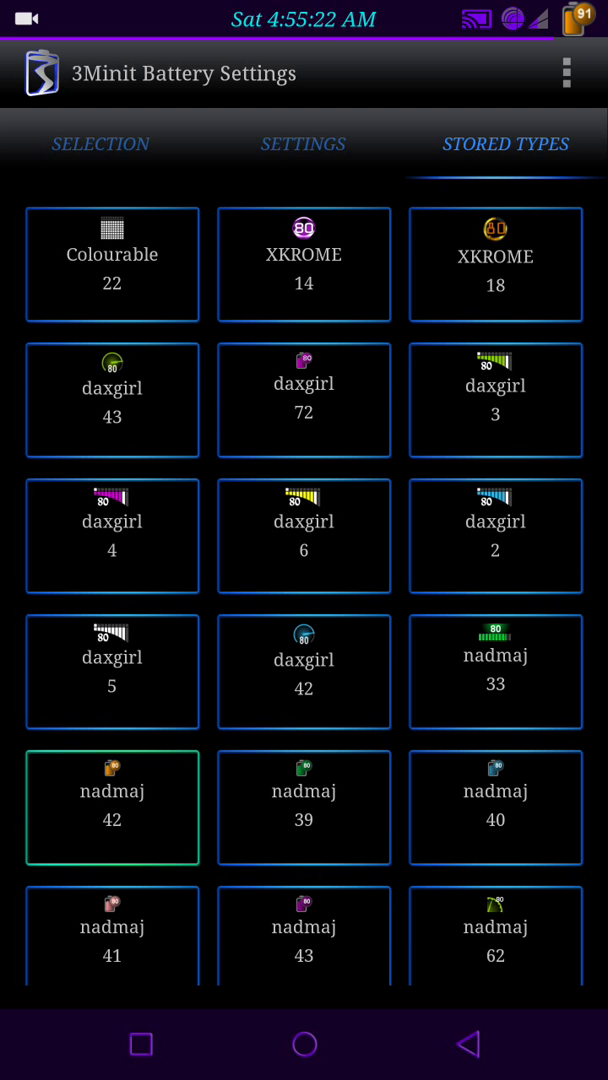
pyautogui.scroll(-3)
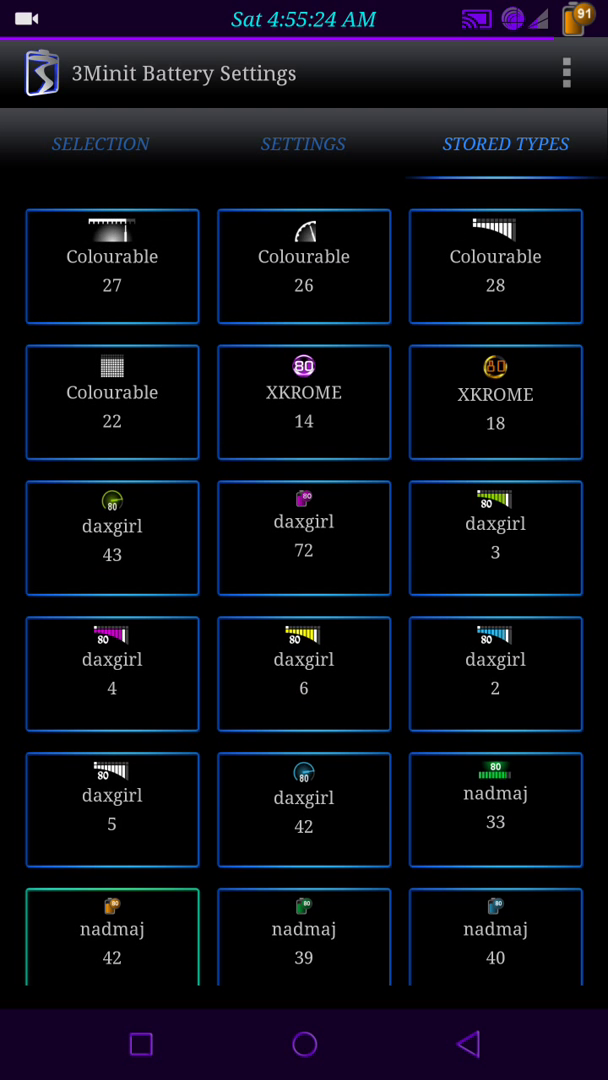